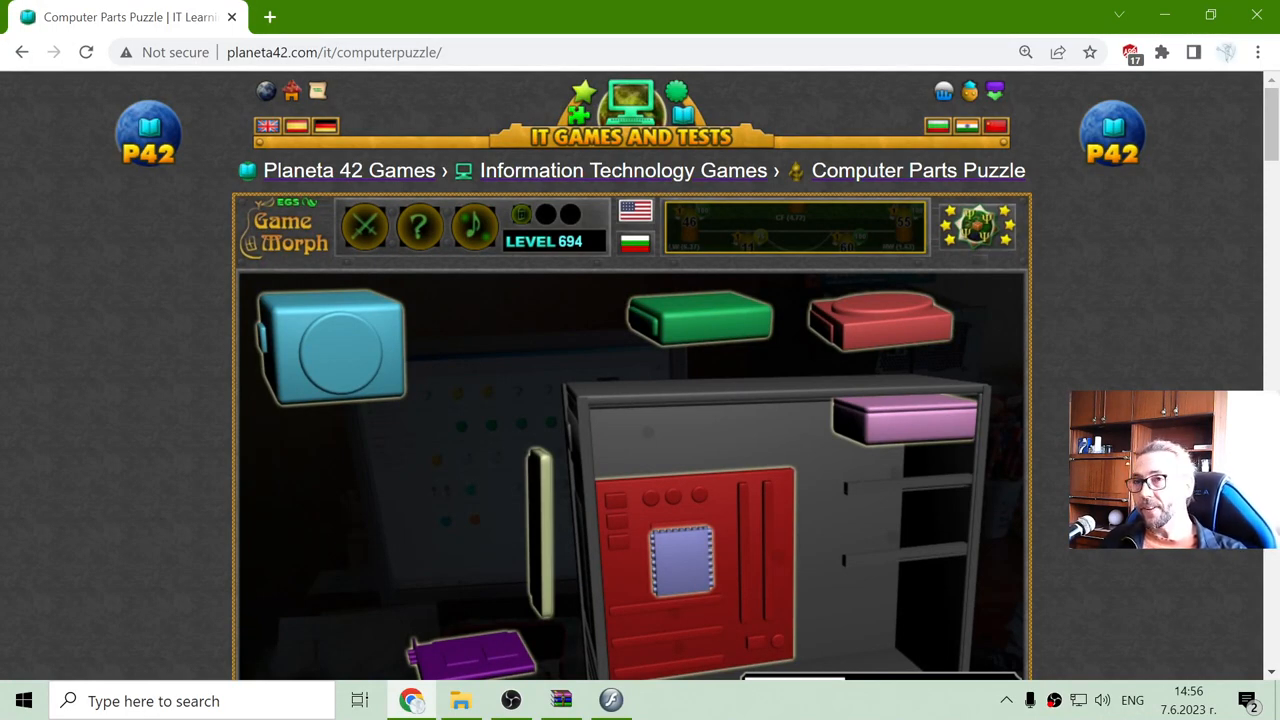
pyautogui.moveTo(1178, 300)
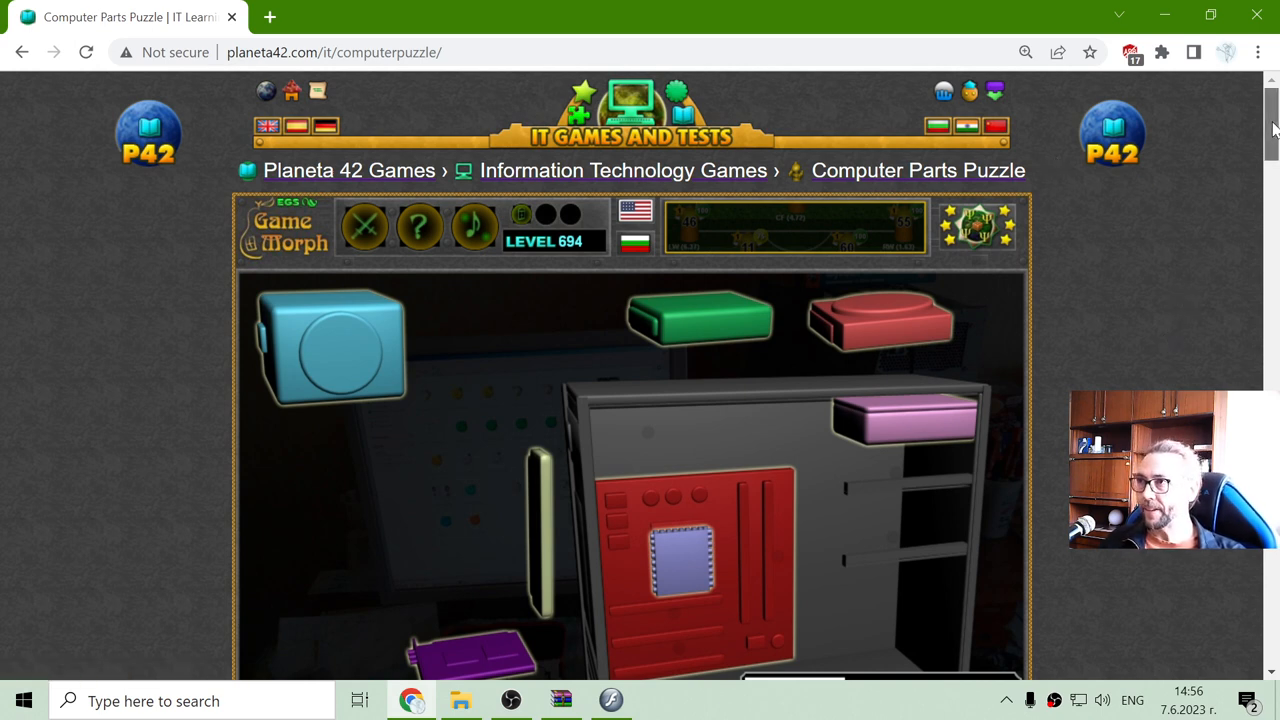
# Launch the puzzle in the standalone Flash Player and start a new round with the empty case
pyautogui.scroll(-3)
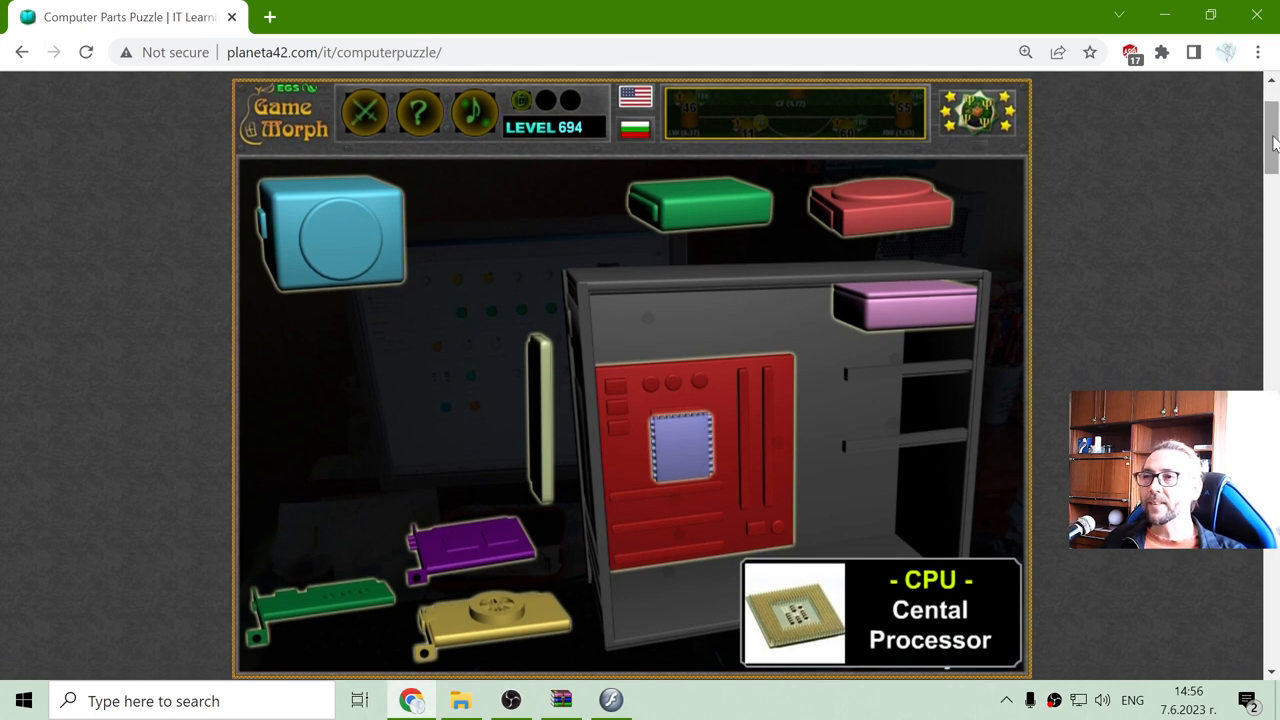
pyautogui.click(610, 700)
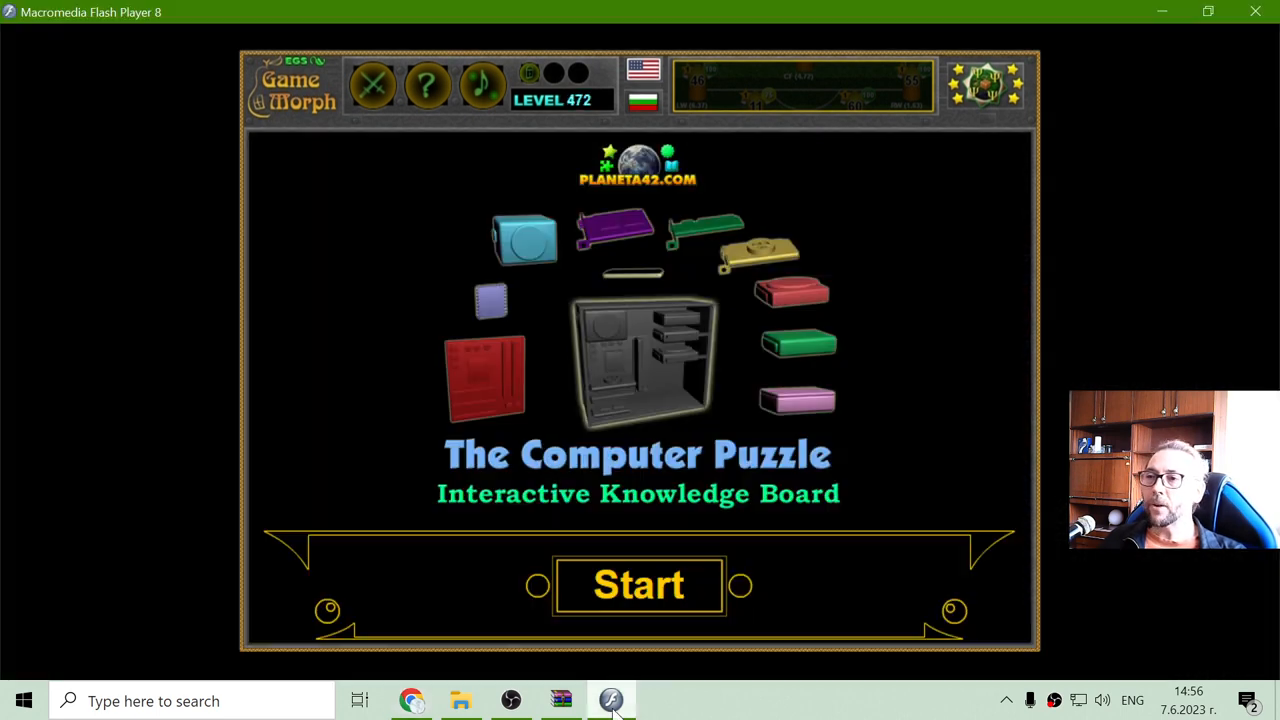
pyautogui.click(638, 584)
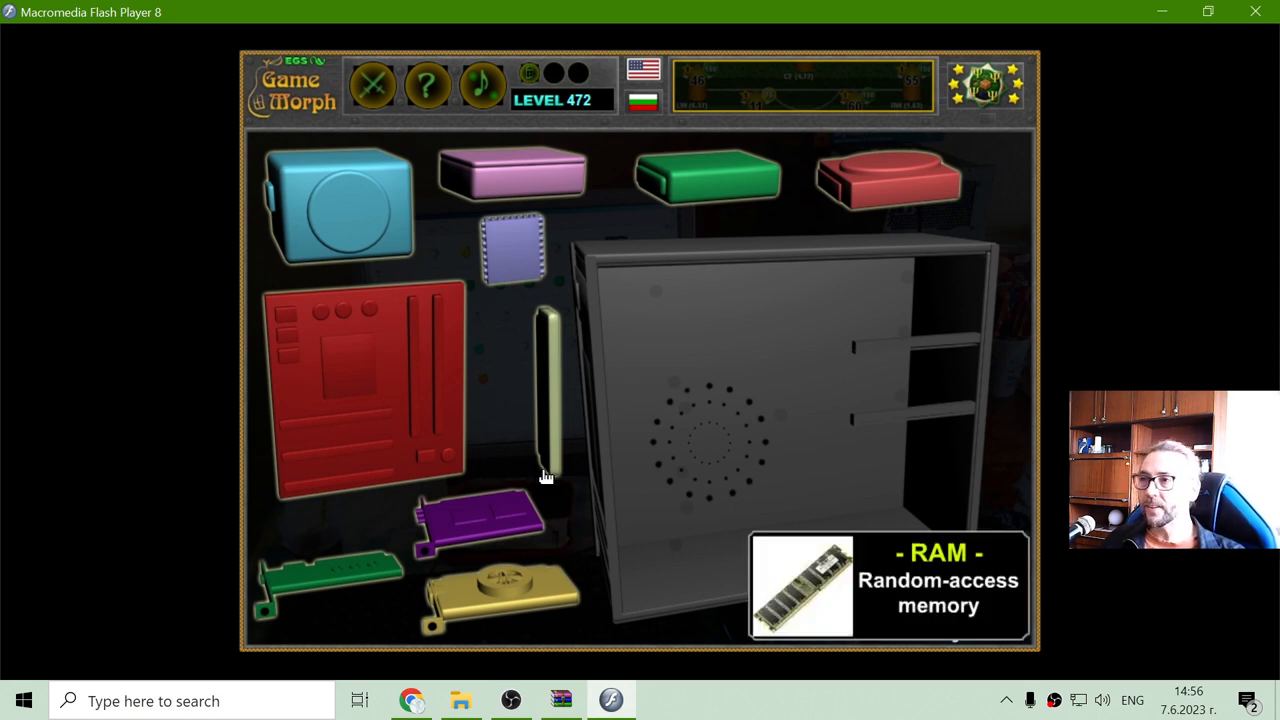
pyautogui.moveTo(544, 392)
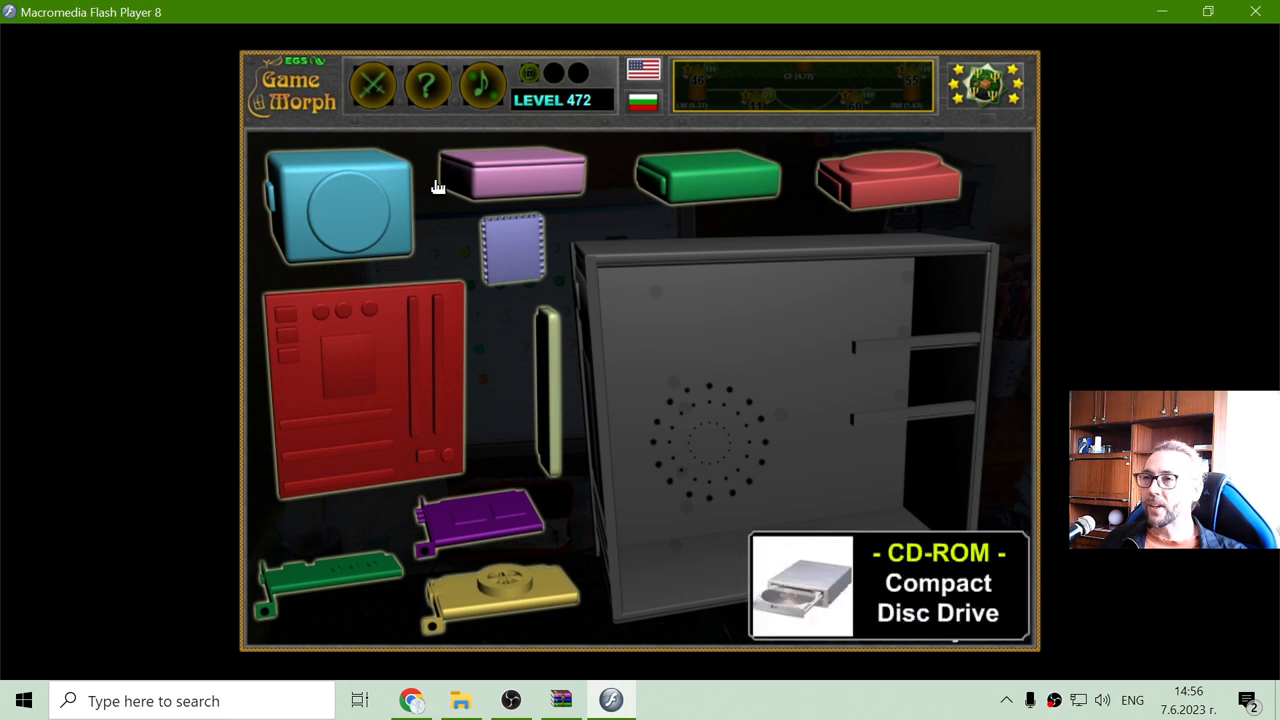
pyautogui.moveTo(510, 172)
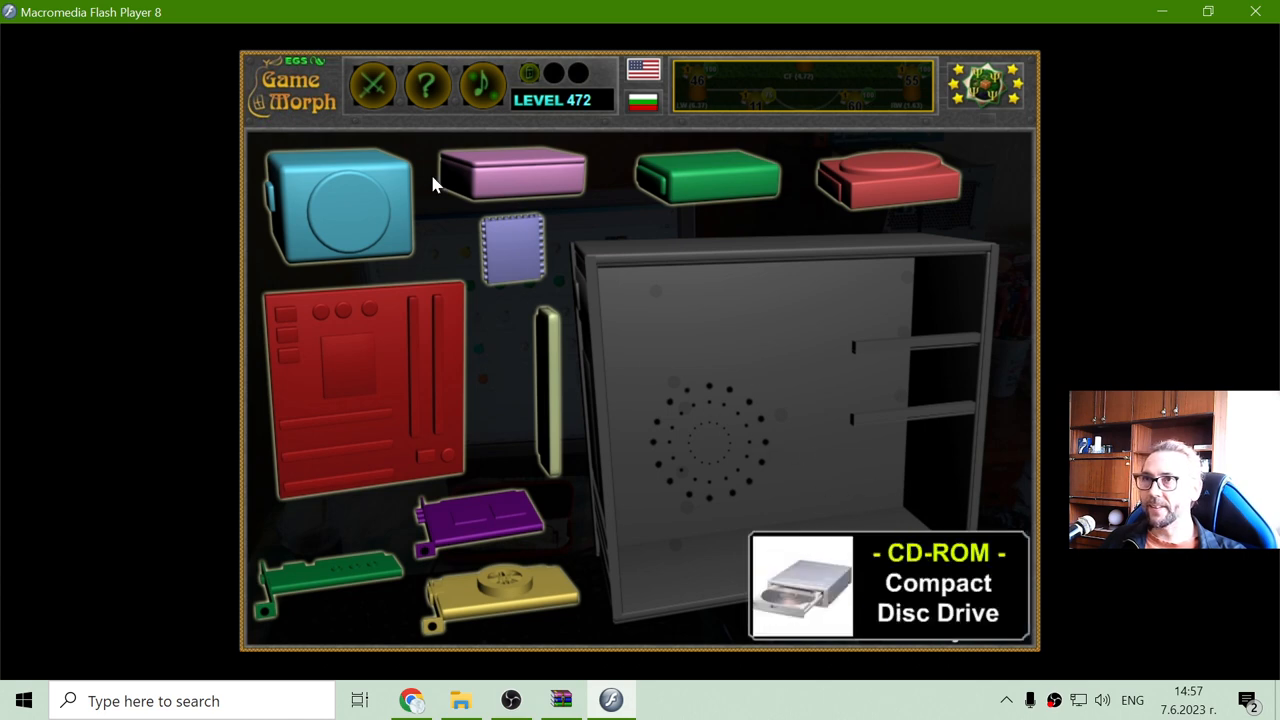
# View the how-to-play instructions and dismiss them before placing the motherboard
pyautogui.click(428, 84)
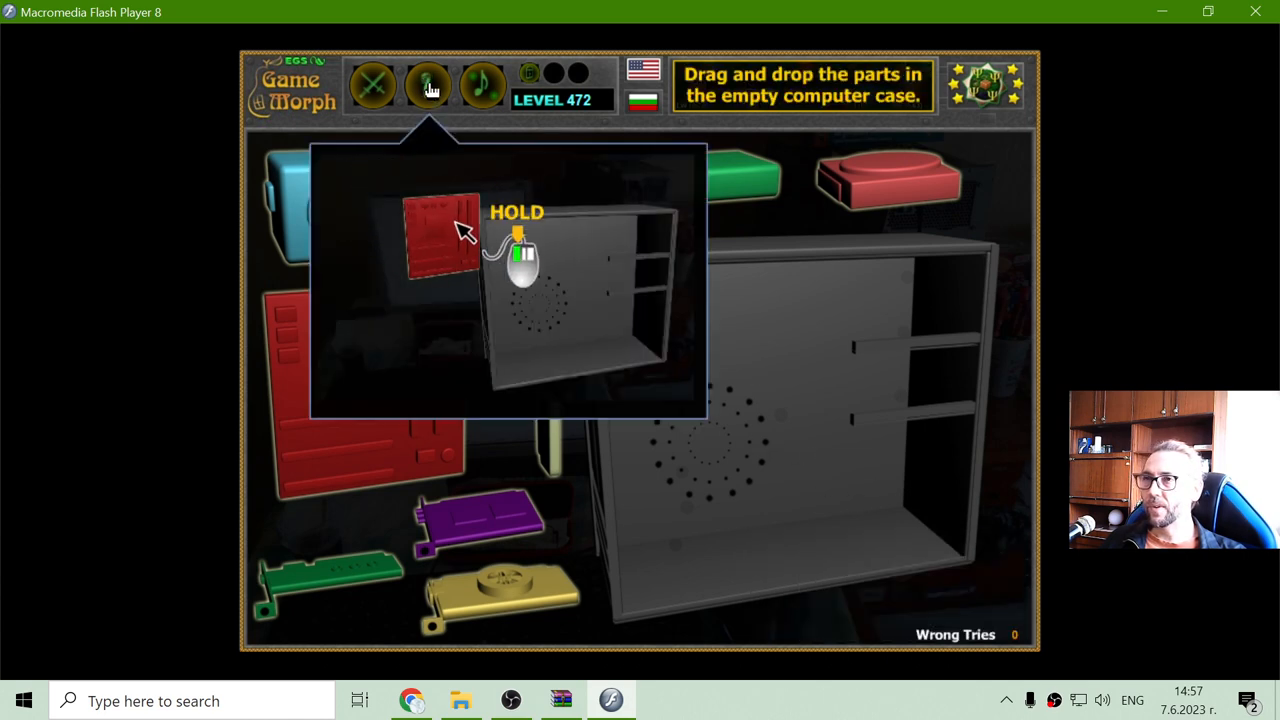
pyautogui.click(428, 84)
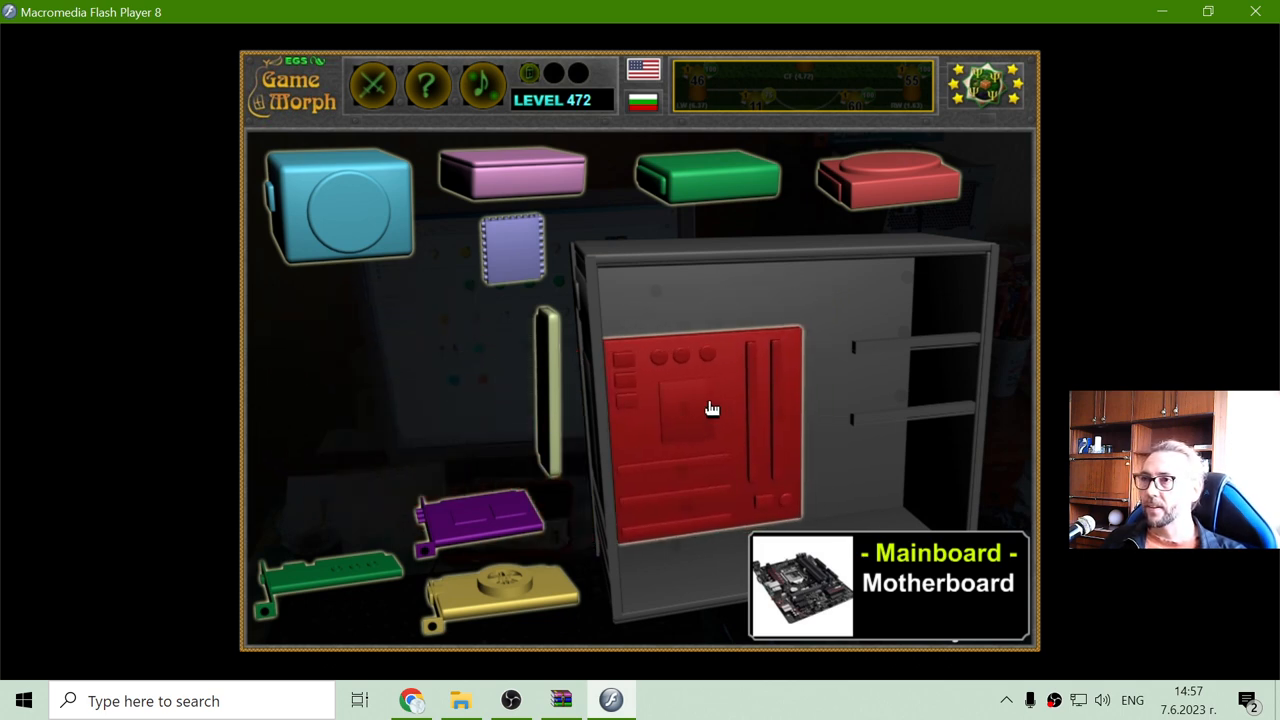
pyautogui.moveTo(792, 432)
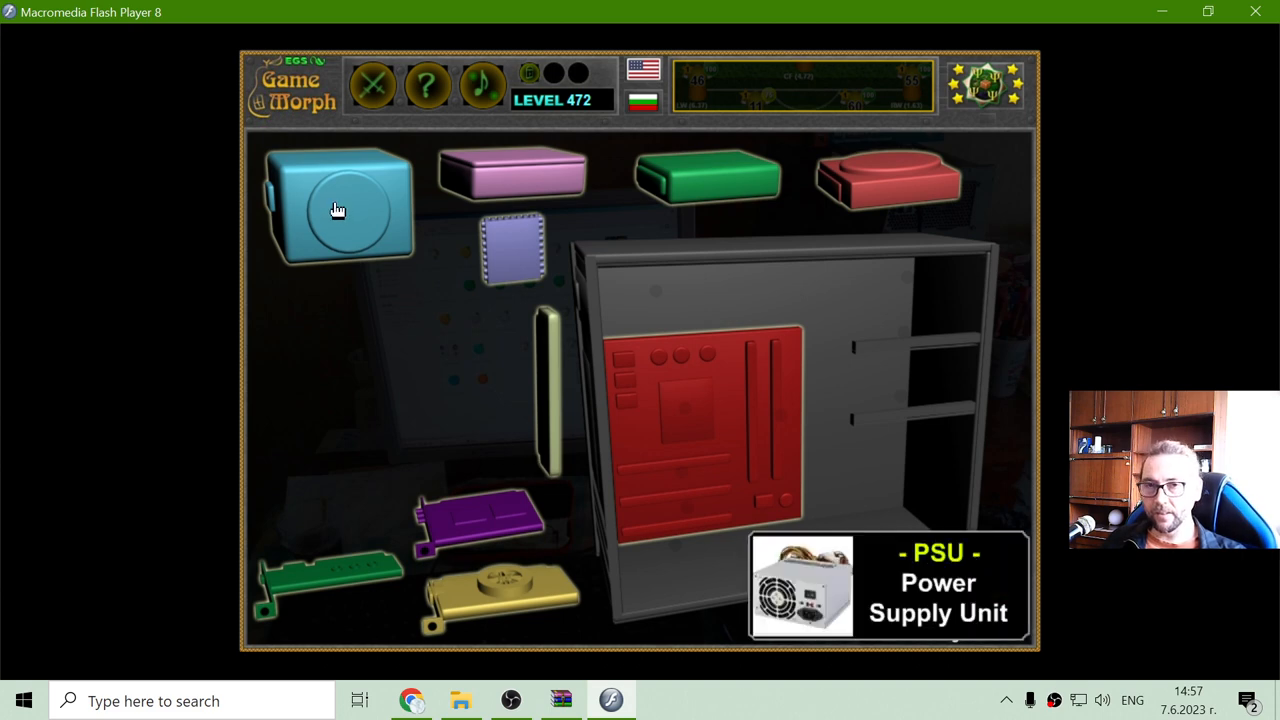
pyautogui.moveTo(338, 218)
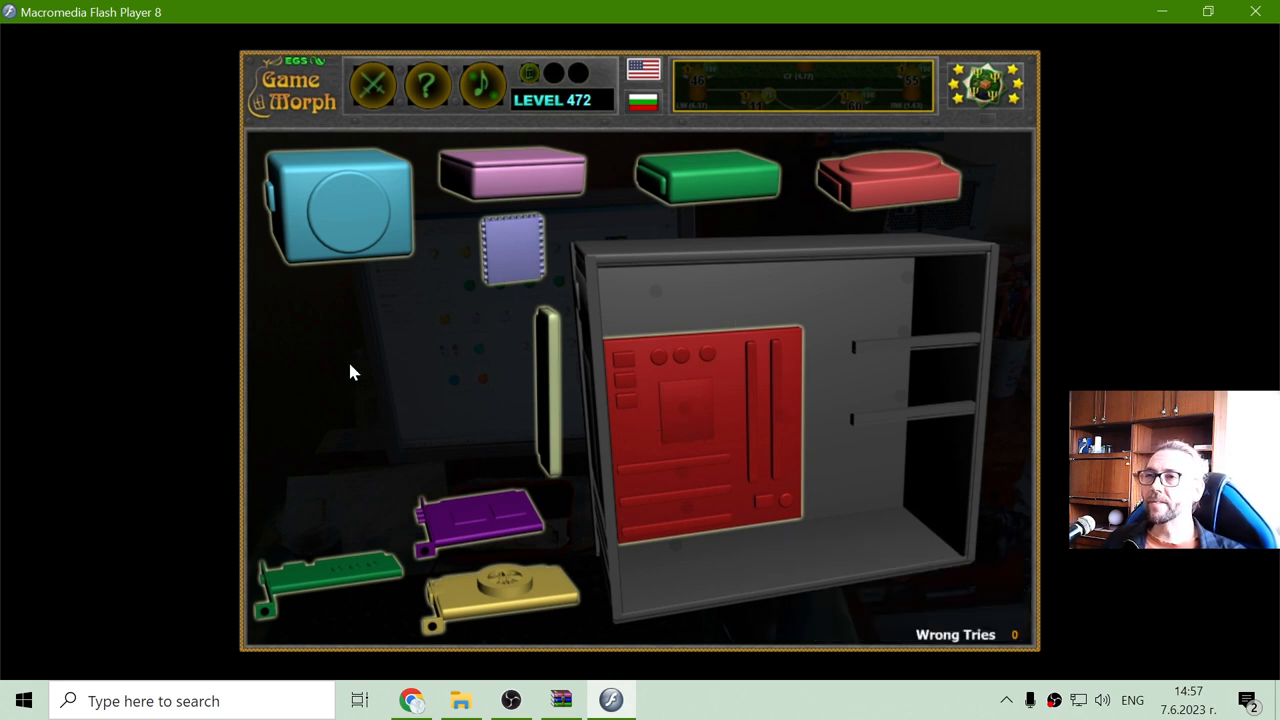
pyautogui.moveTo(340, 236)
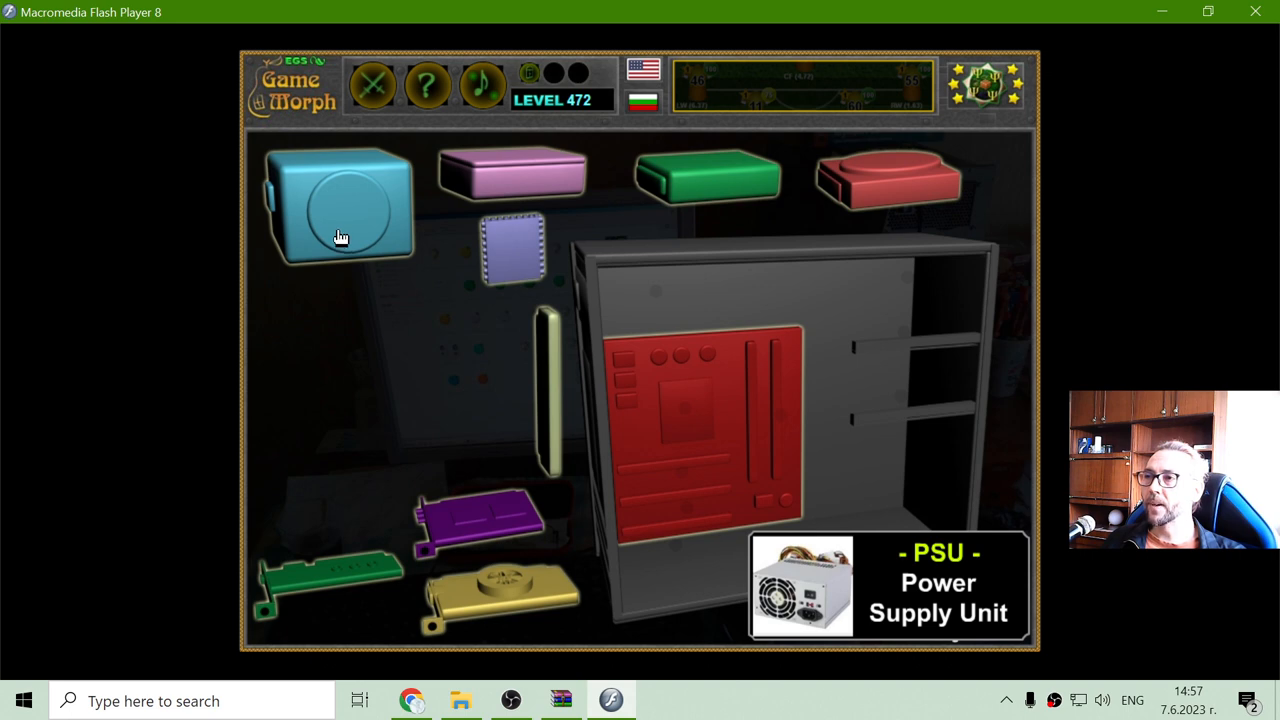
pyautogui.moveTo(344, 218)
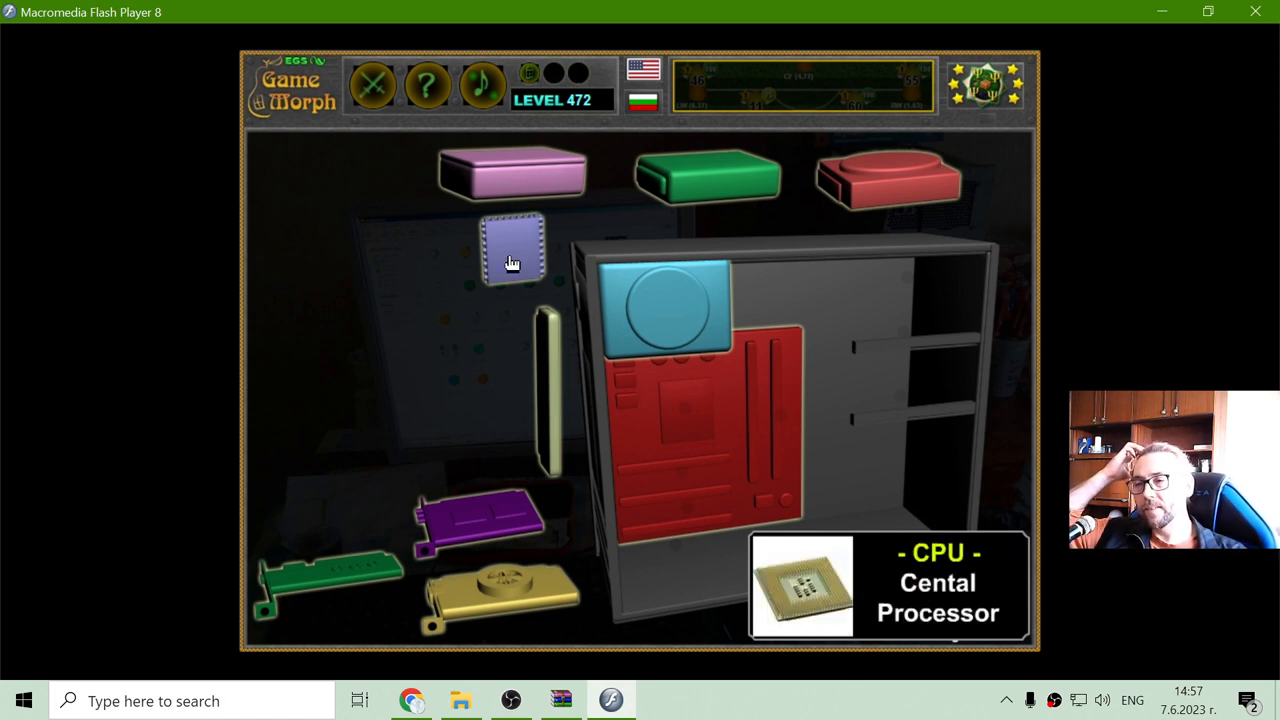
pyautogui.moveTo(518, 270)
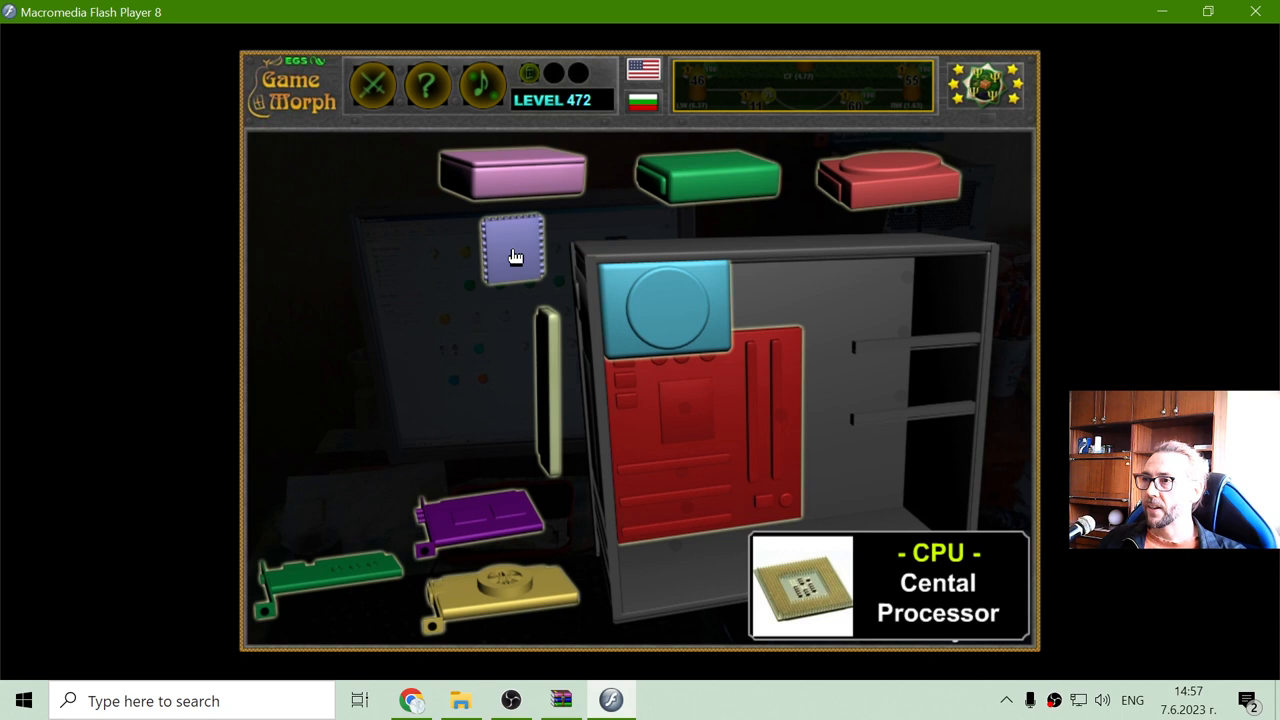
pyautogui.moveTo(492, 264)
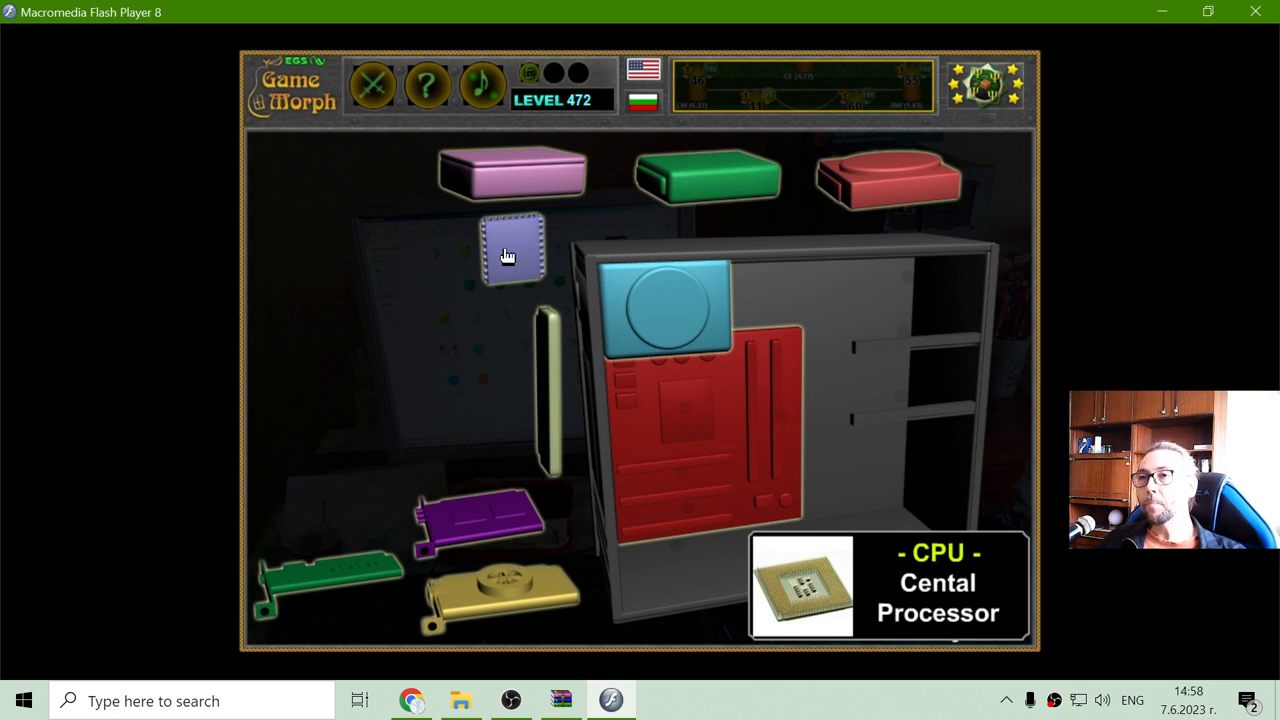
# Drop the purple CPU chip onto the motherboard's processor socket
pyautogui.moveTo(512, 250); pyautogui.dragTo(512, 304)
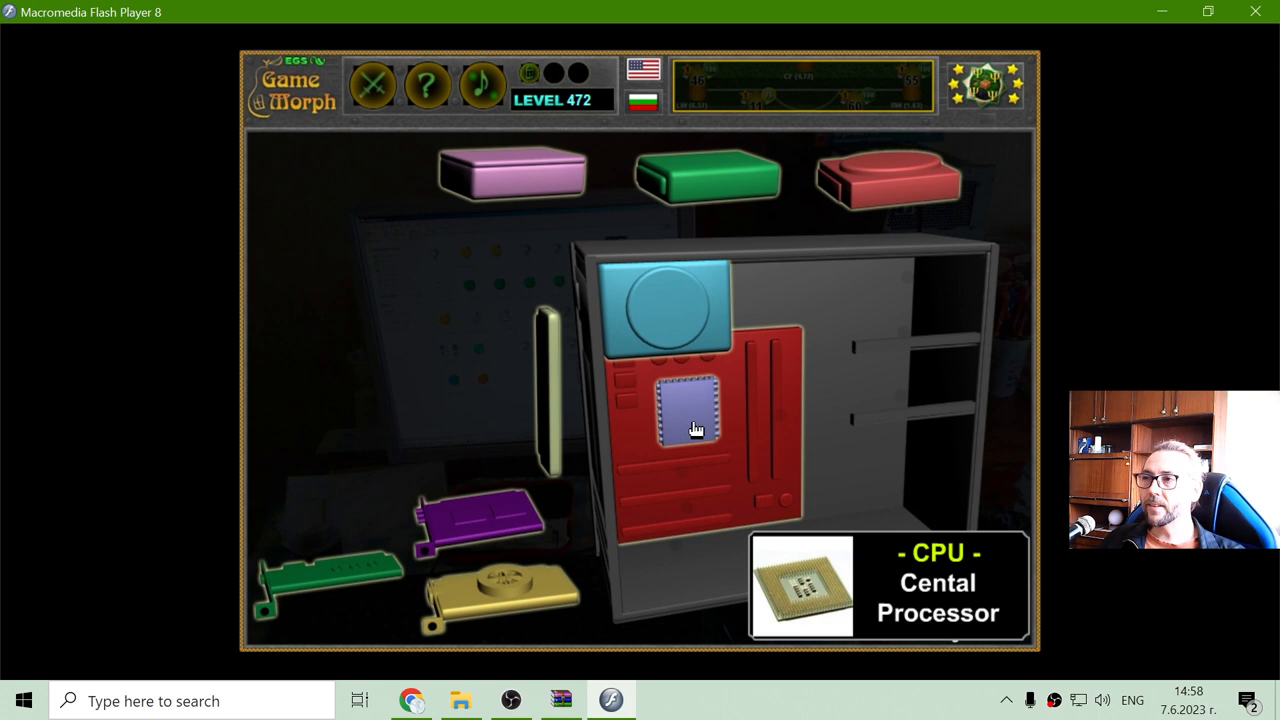
pyautogui.moveTo(690, 418)
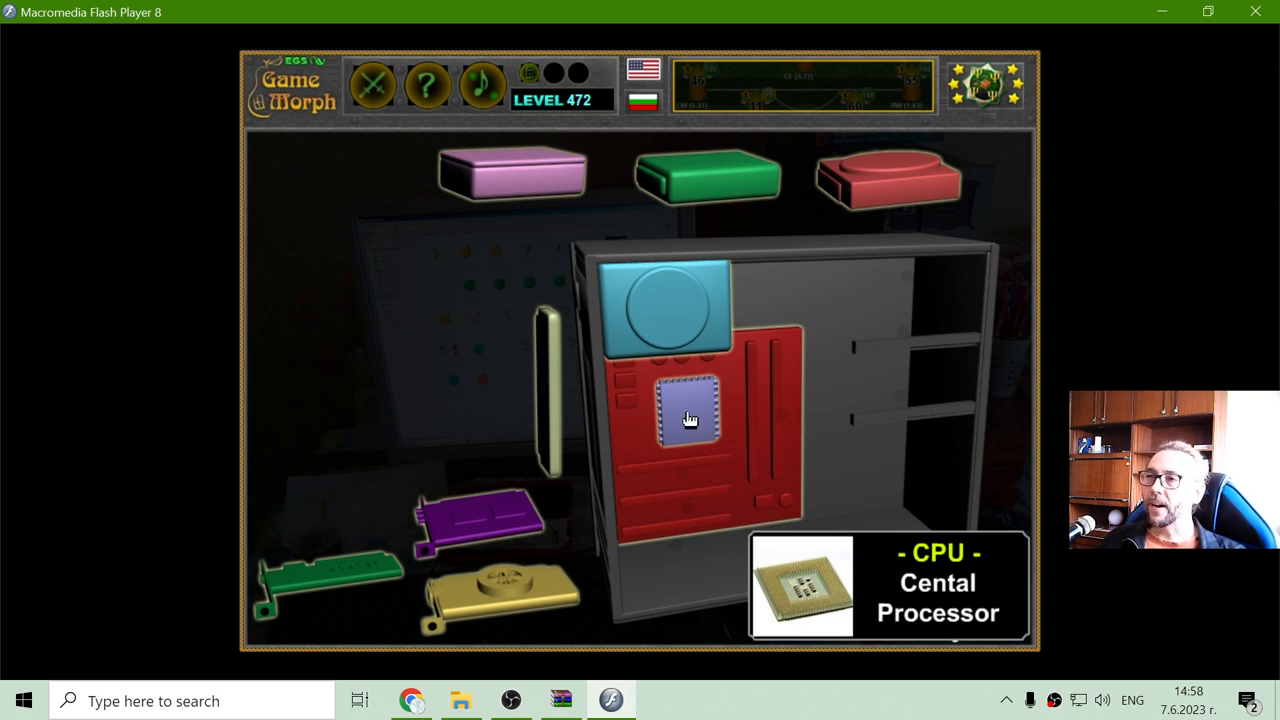
pyautogui.moveTo(676, 384)
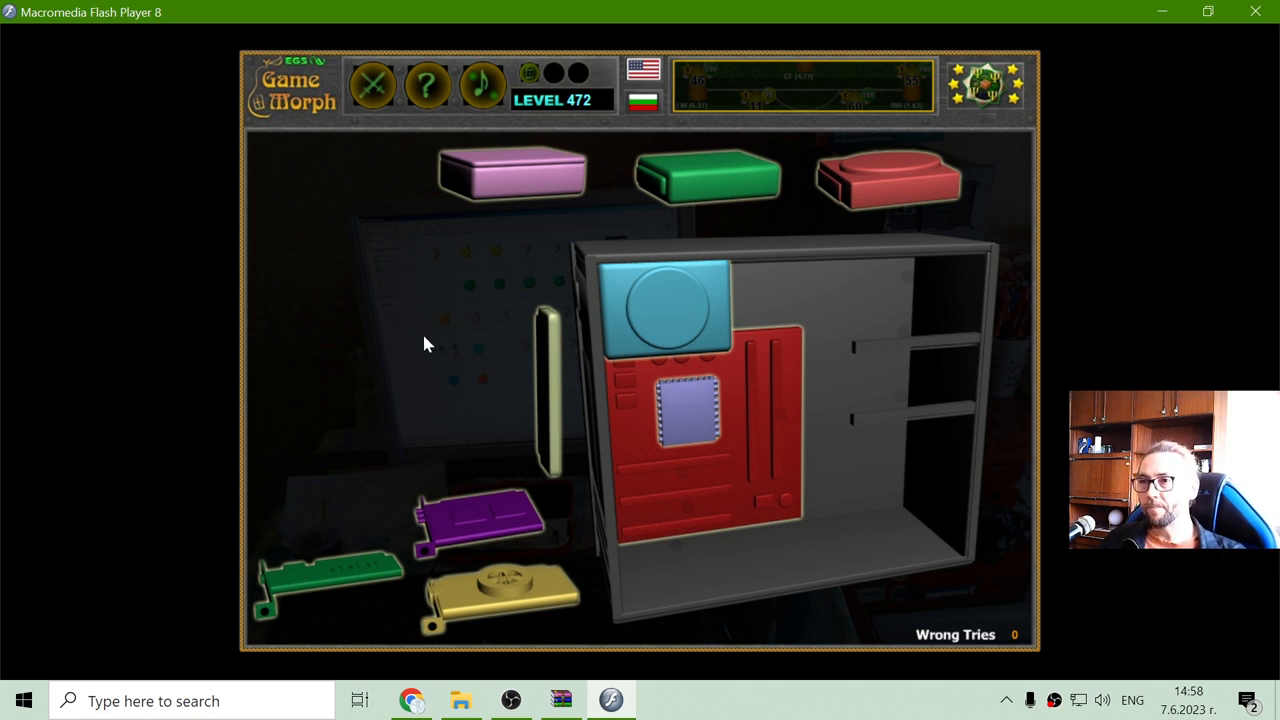
pyautogui.moveTo(490, 608)
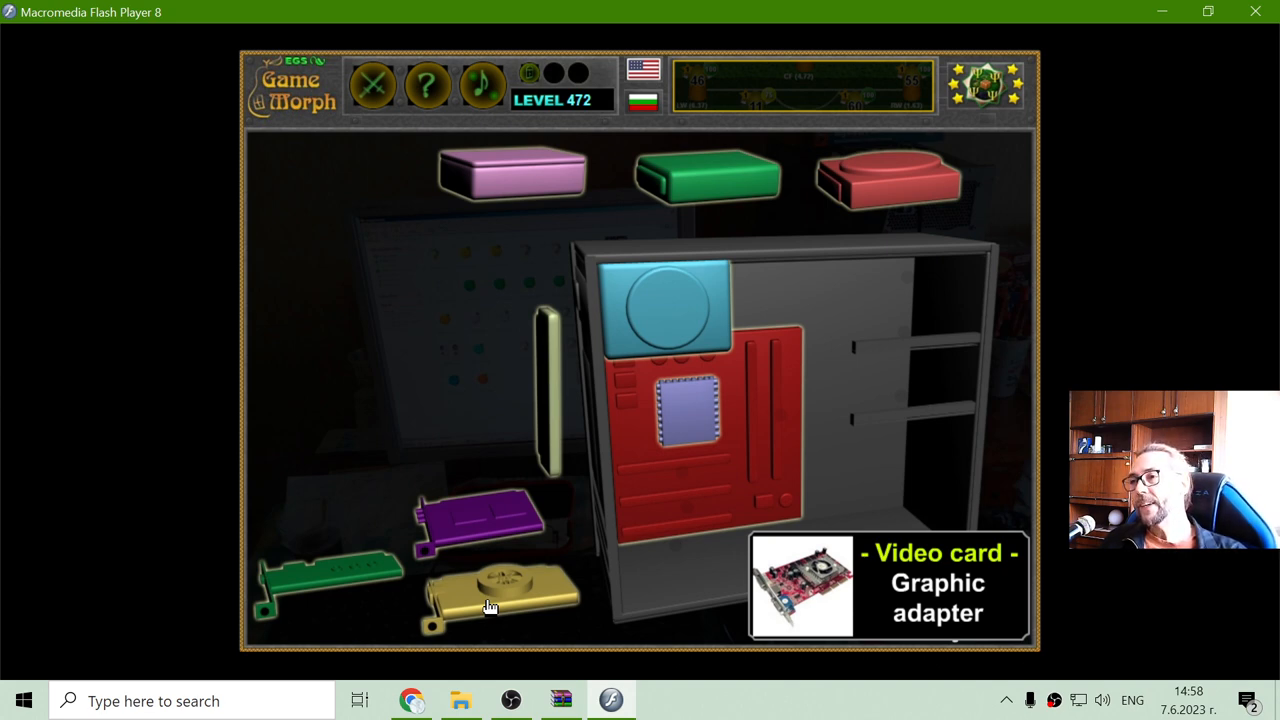
pyautogui.moveTo(502, 600)
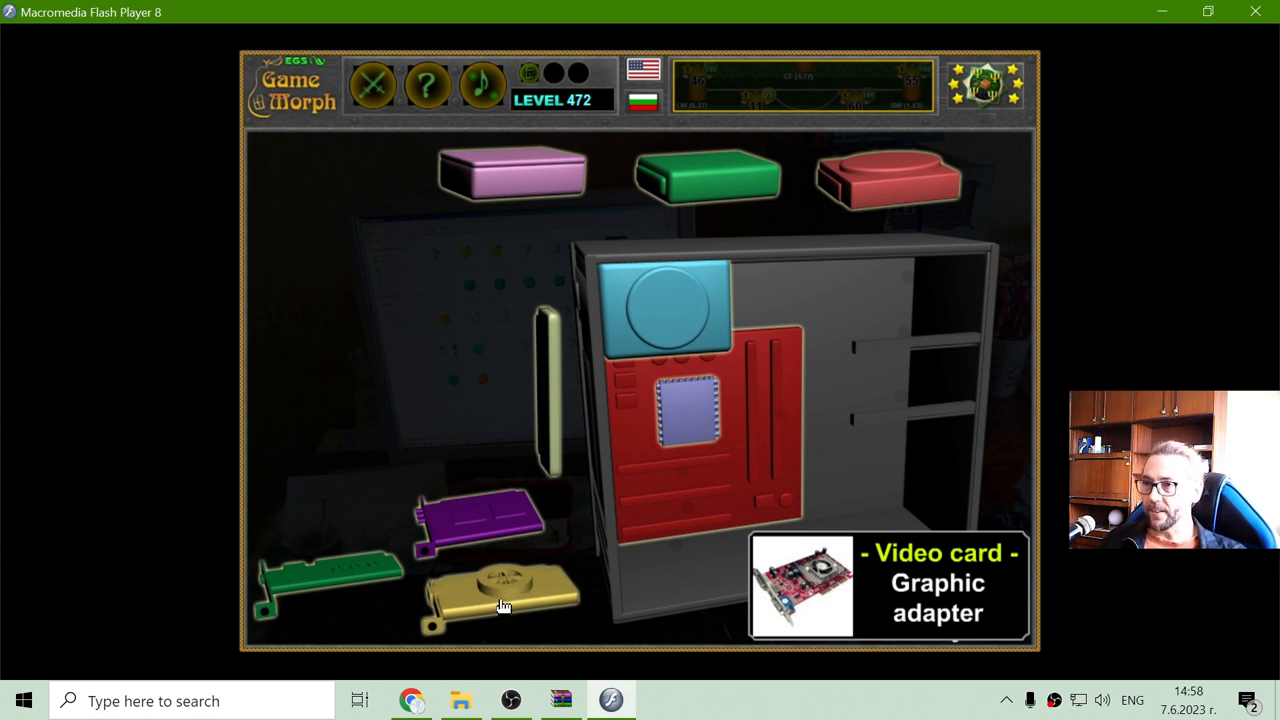
# Install the video, sound and network cards into the motherboard's expansion slots
pyautogui.moveTo(500, 600); pyautogui.dragTo(620, 580)
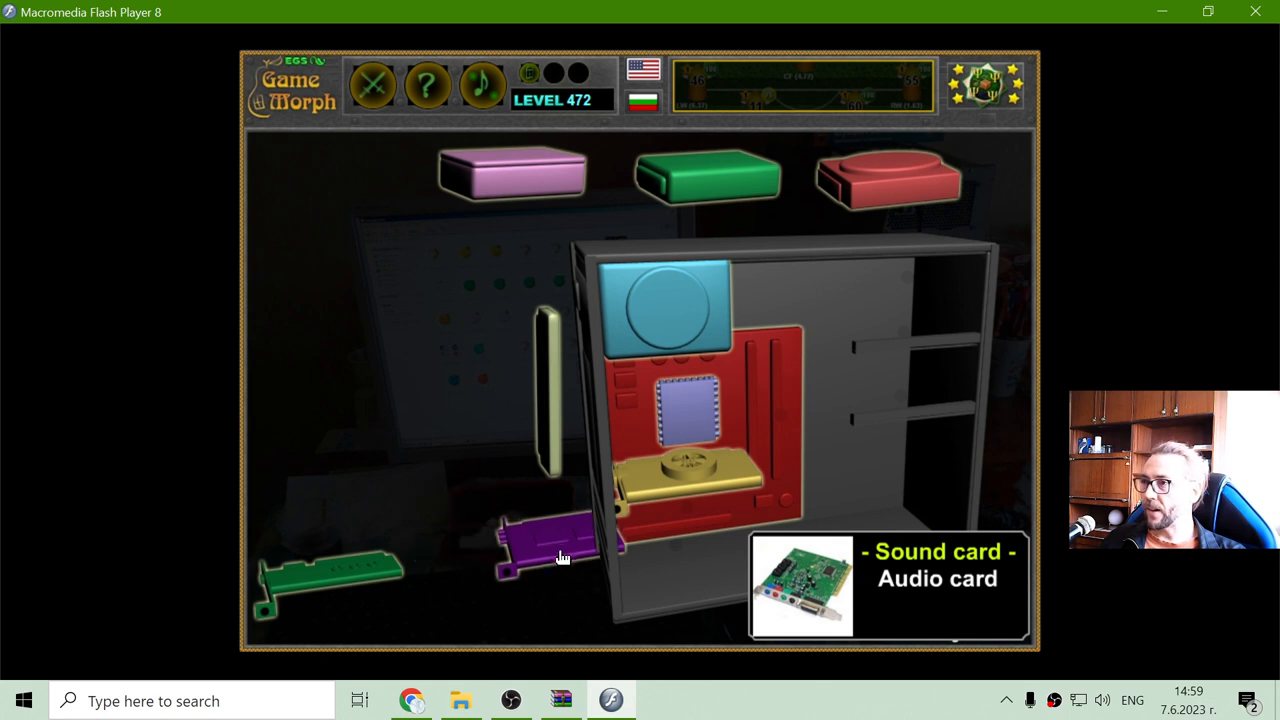
pyautogui.moveTo(560, 540); pyautogui.dragTo(460, 500)
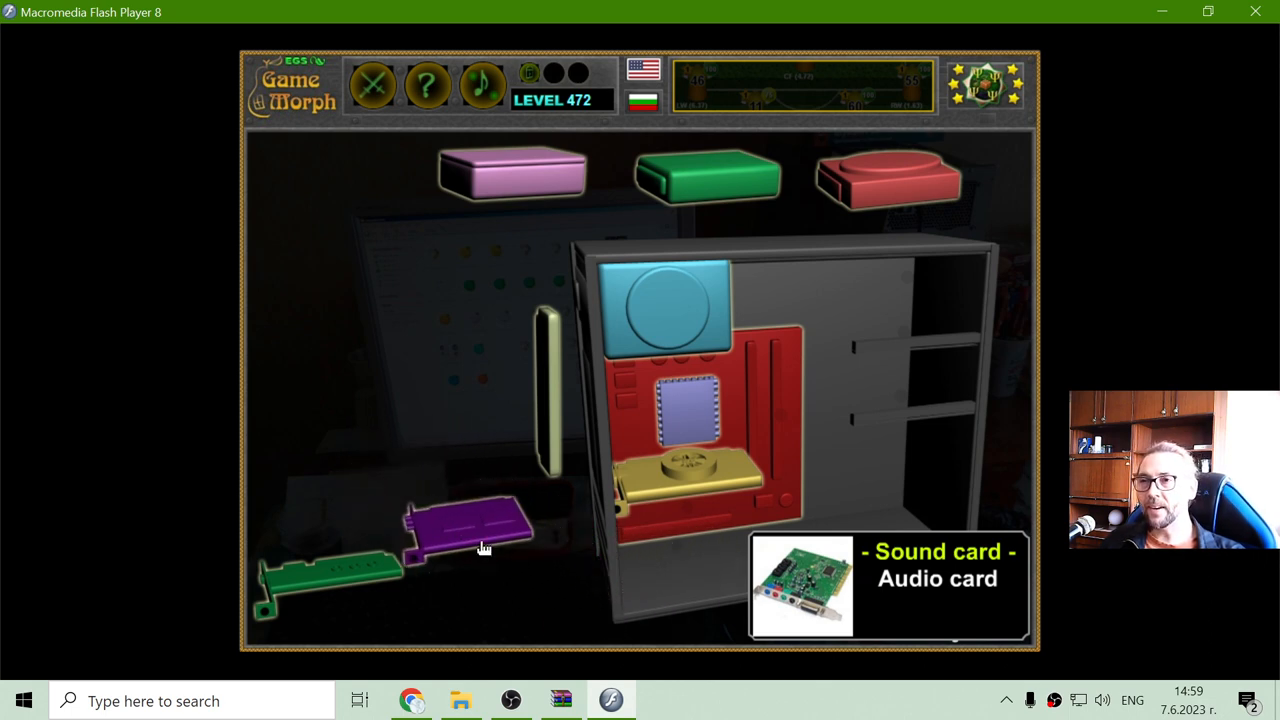
pyautogui.moveTo(470, 524); pyautogui.dragTo(696, 536)
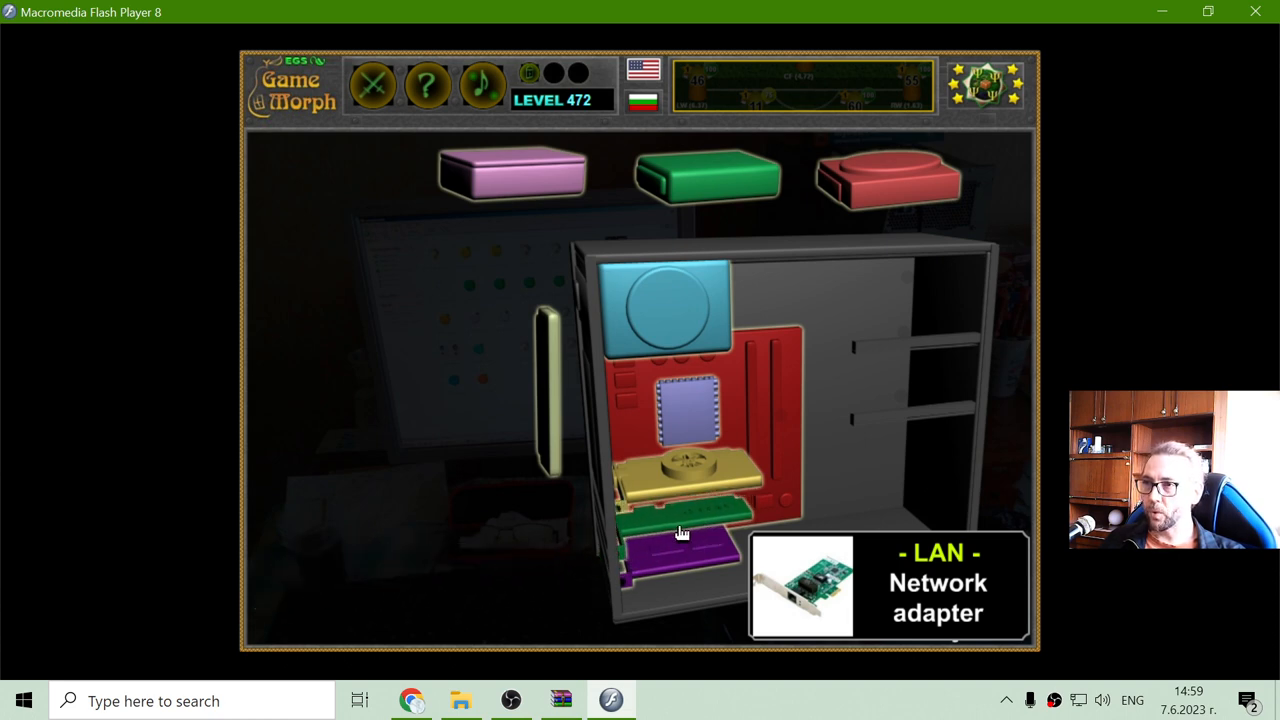
pyautogui.moveTo(680, 496)
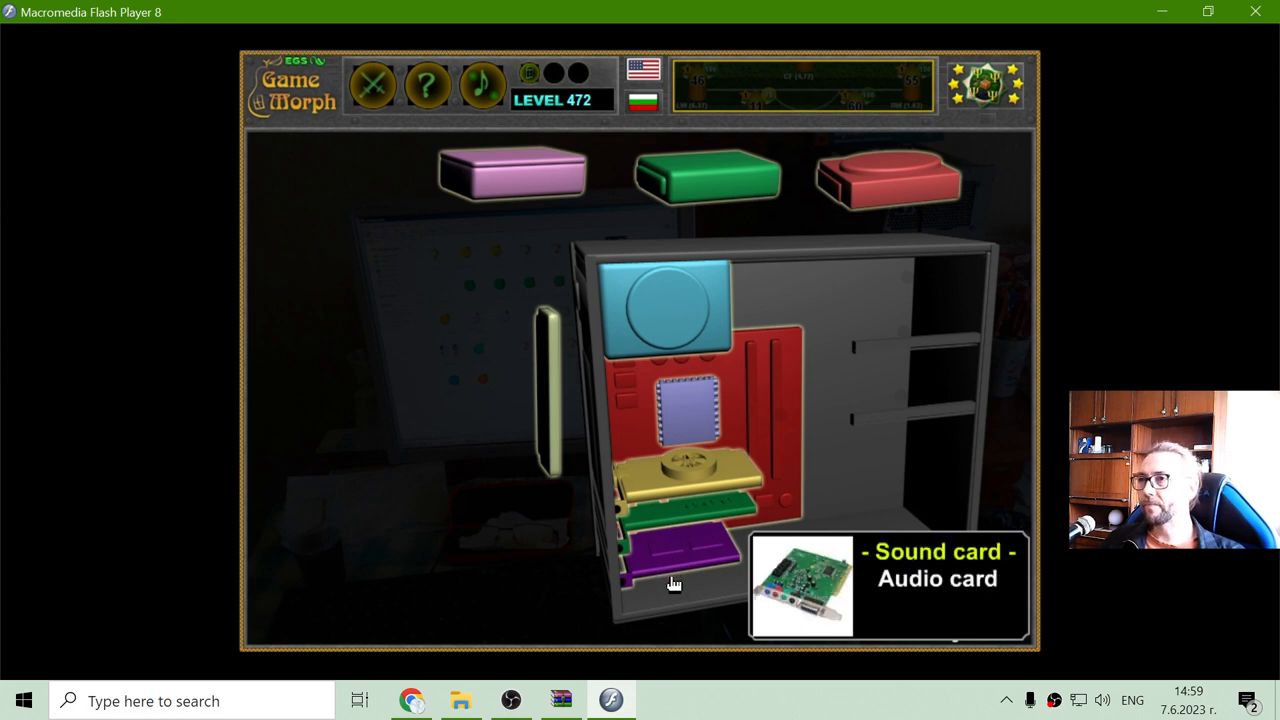
pyautogui.click(672, 584)
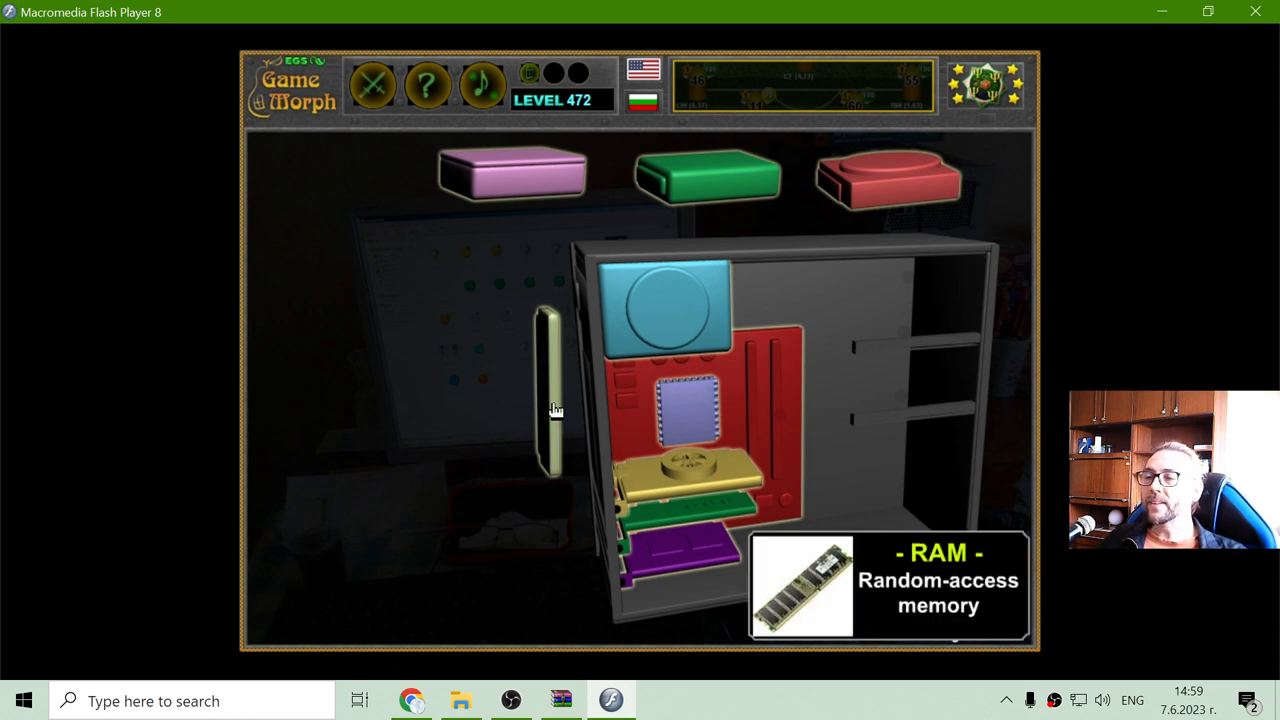
pyautogui.moveTo(552, 402)
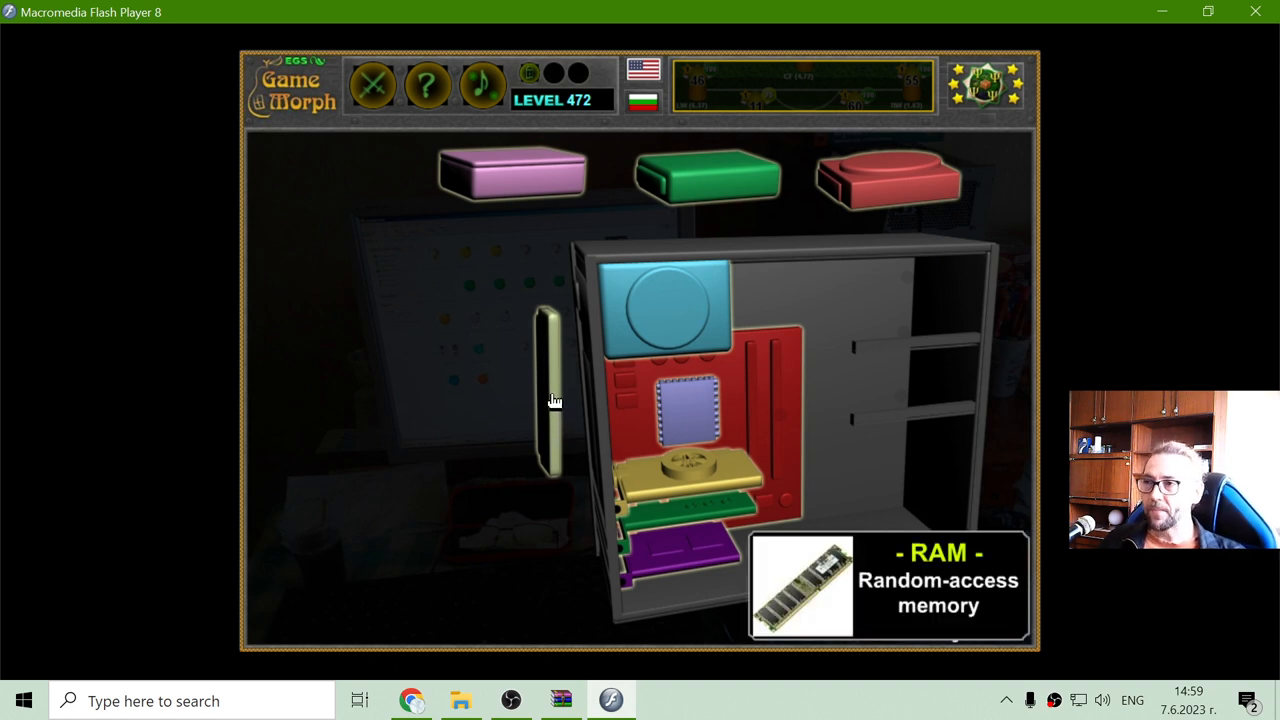
pyautogui.moveTo(548, 392)
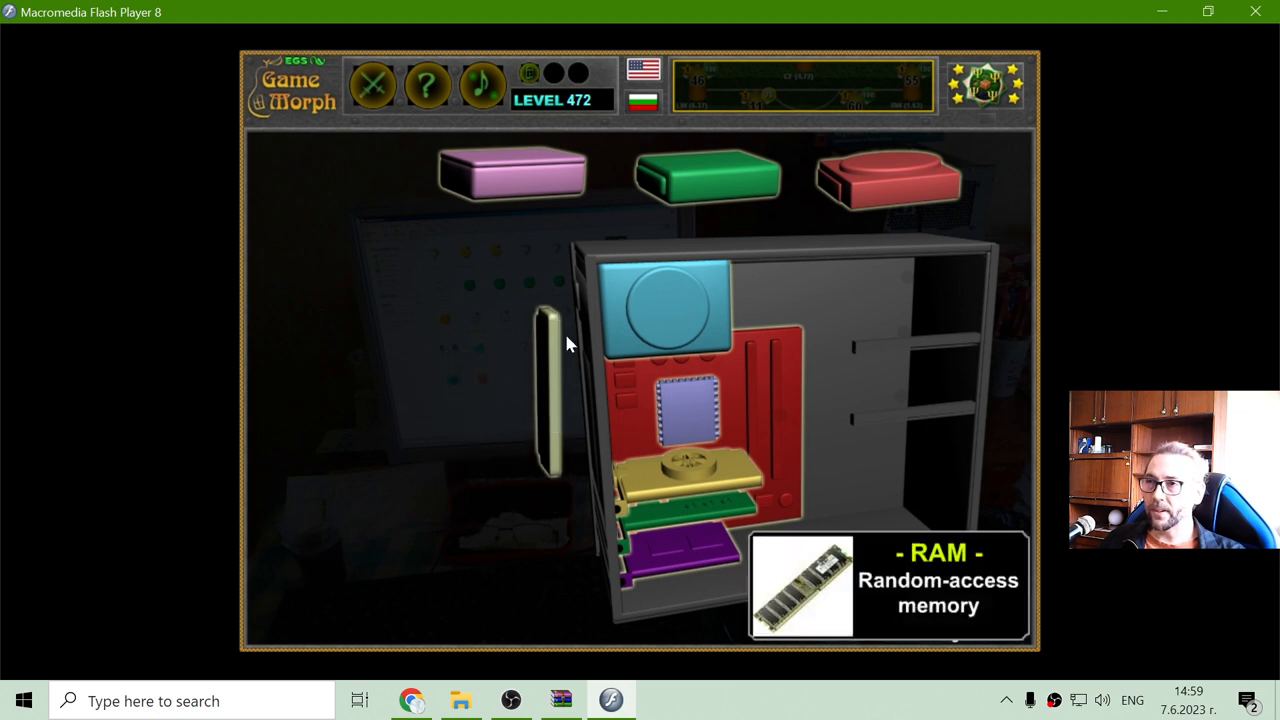
pyautogui.moveTo(540, 424)
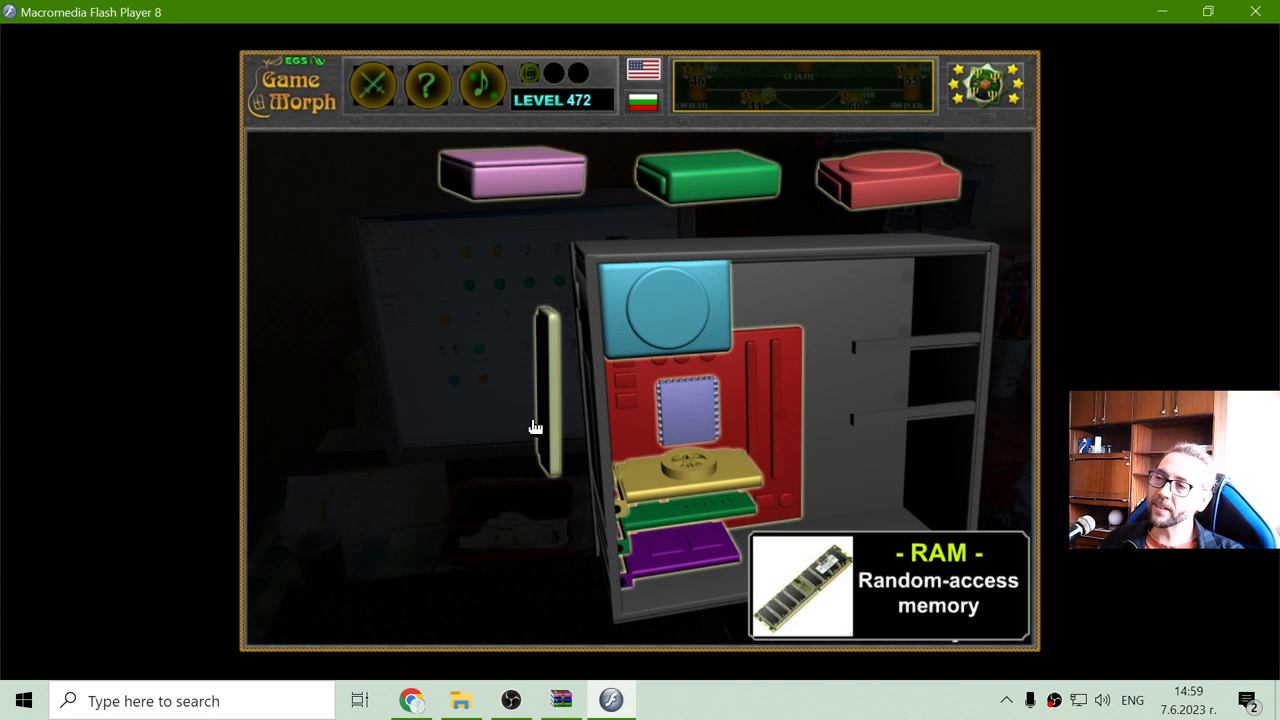
pyautogui.moveTo(548, 414)
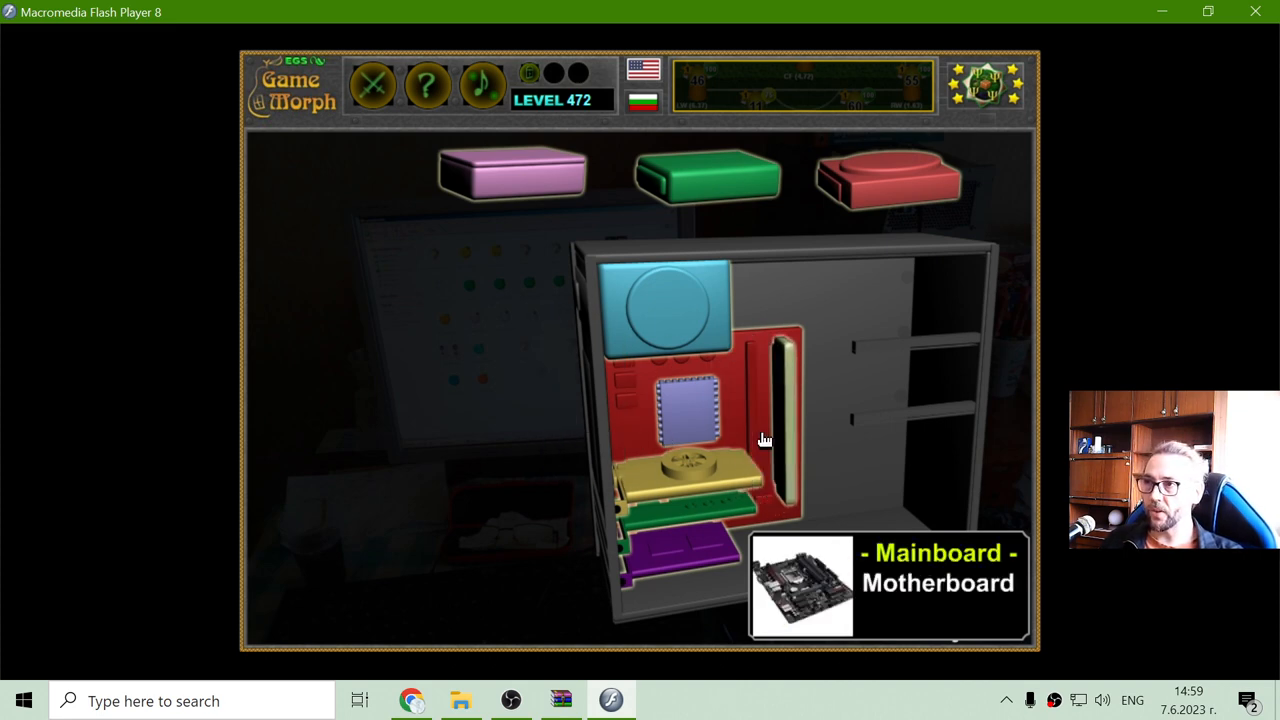
pyautogui.moveTo(770, 388)
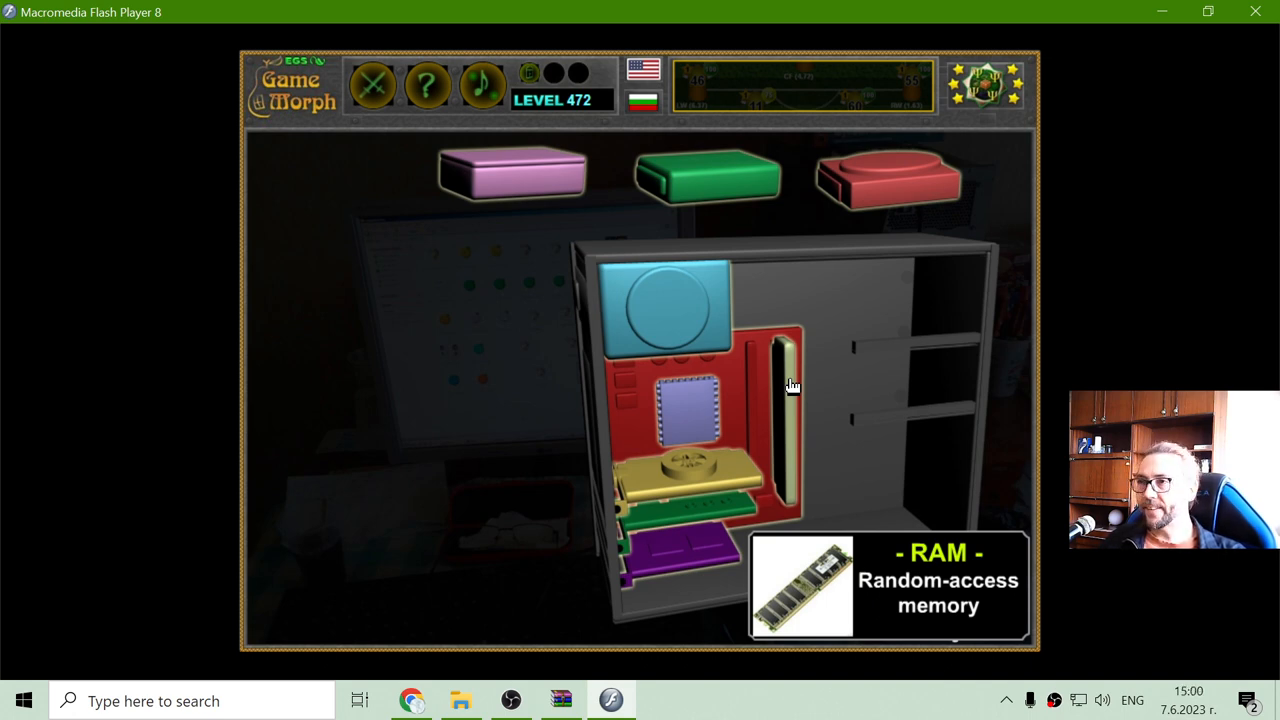
pyautogui.moveTo(790, 390)
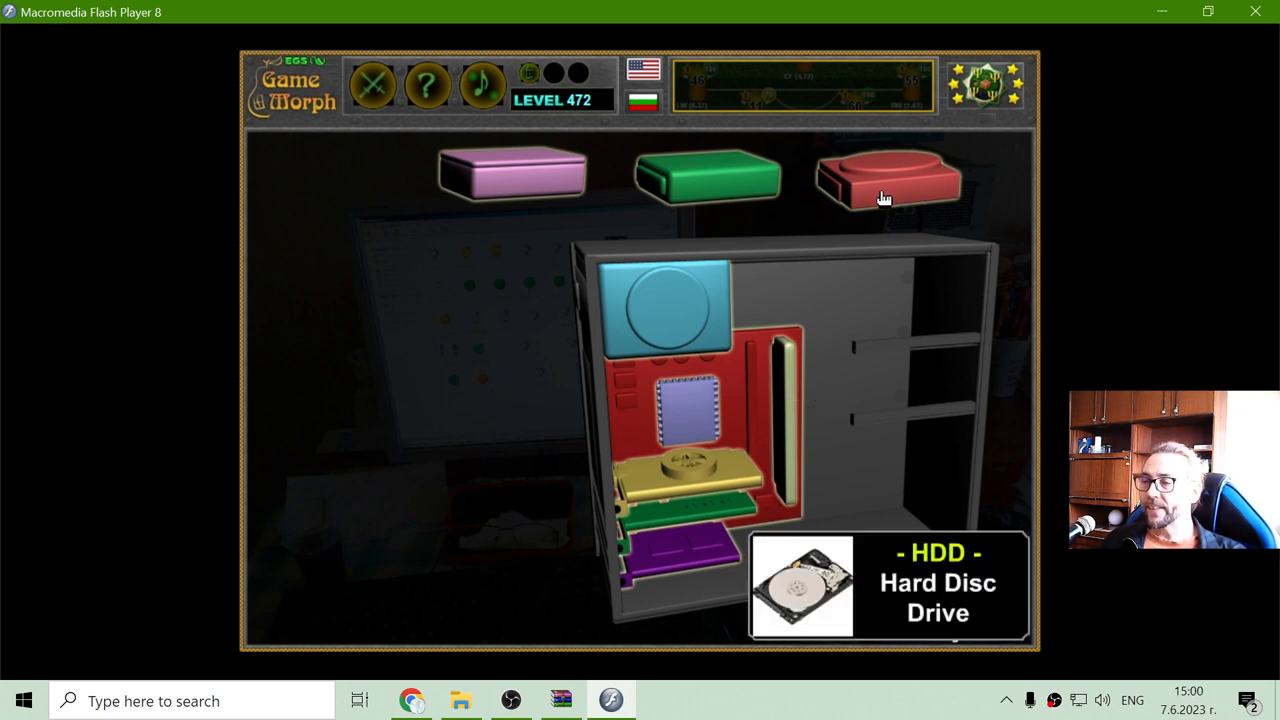
pyautogui.moveTo(868, 204)
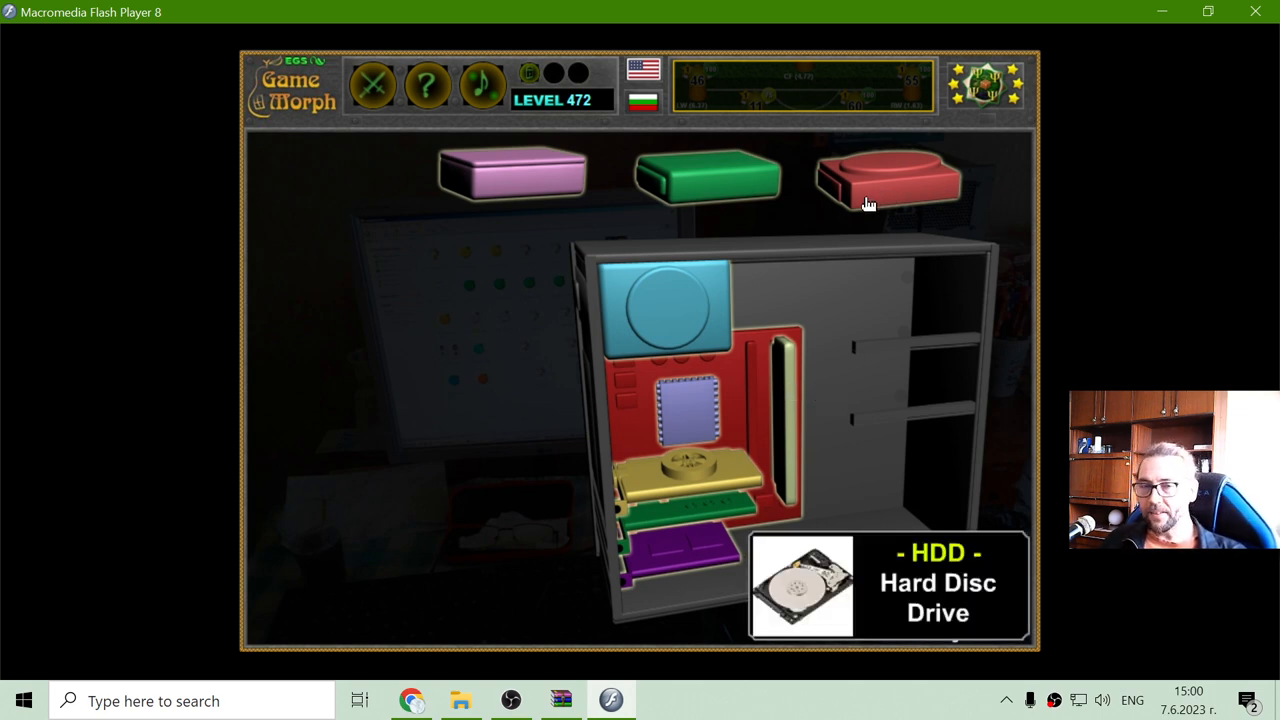
pyautogui.moveTo(892, 190)
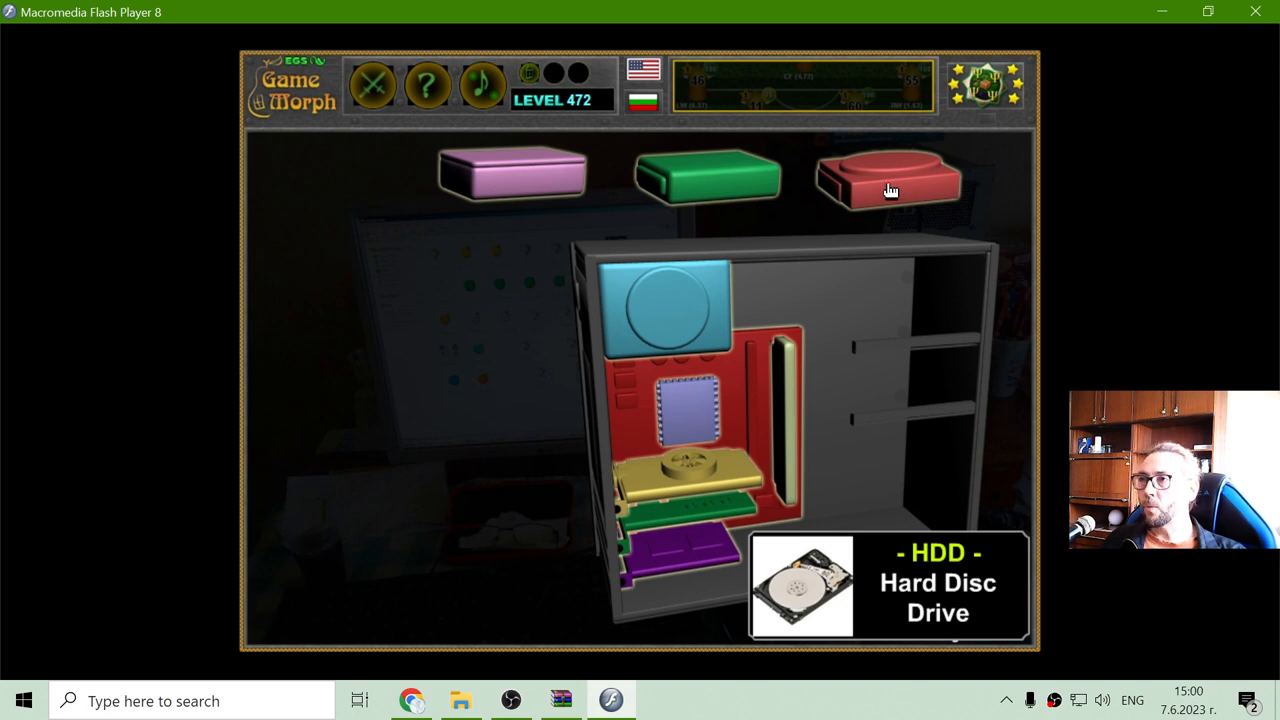
# Move the red hard disc drive from the top row into the case's lower drive bay
pyautogui.click(888, 178)
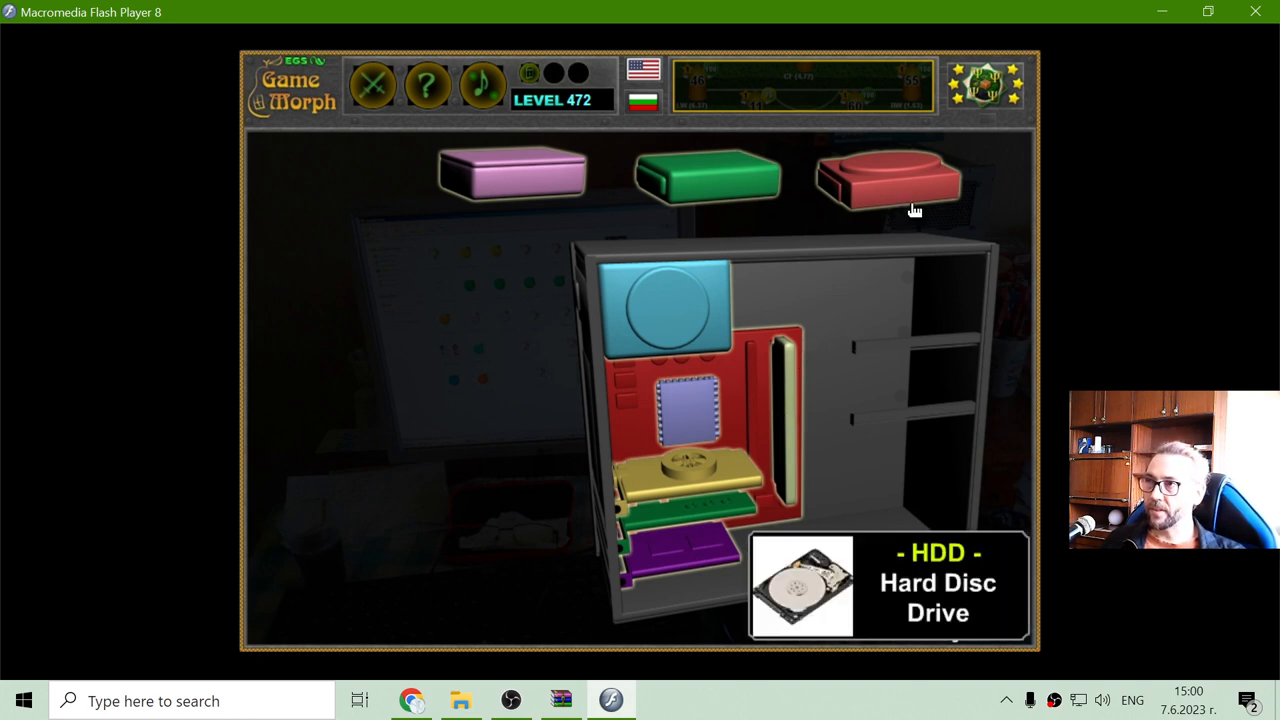
pyautogui.moveTo(870, 192)
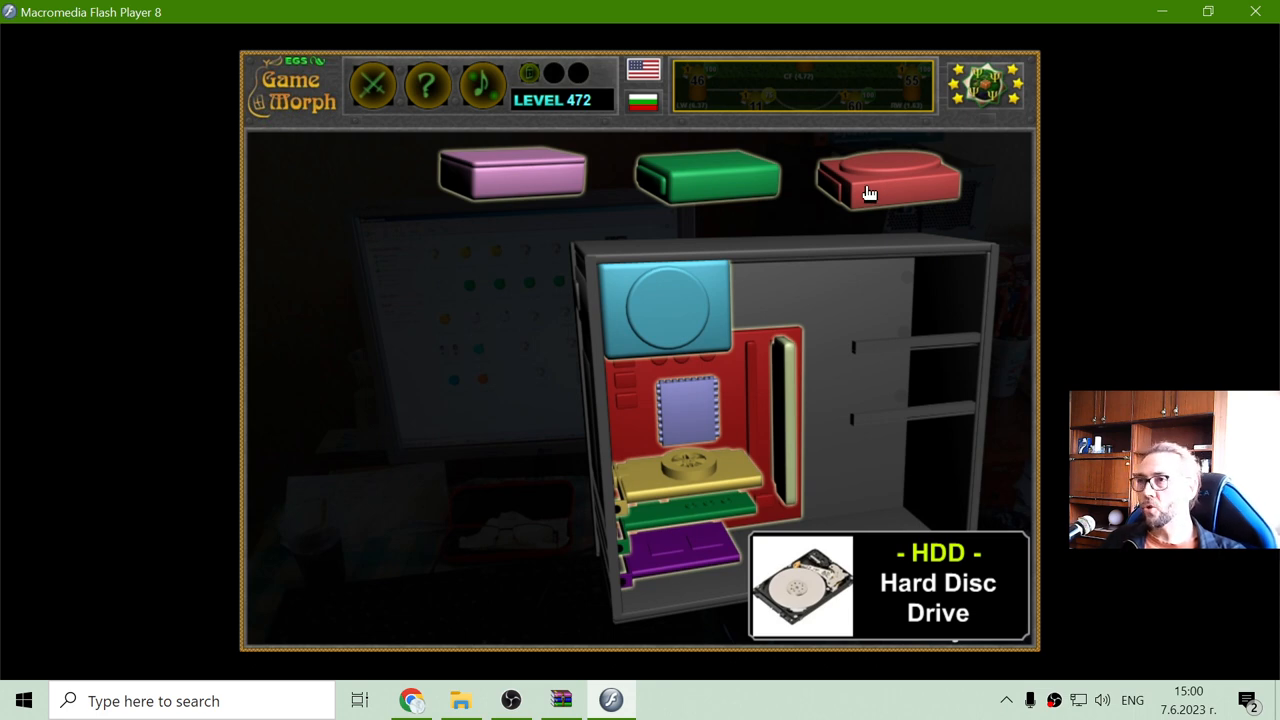
pyautogui.moveTo(884, 196)
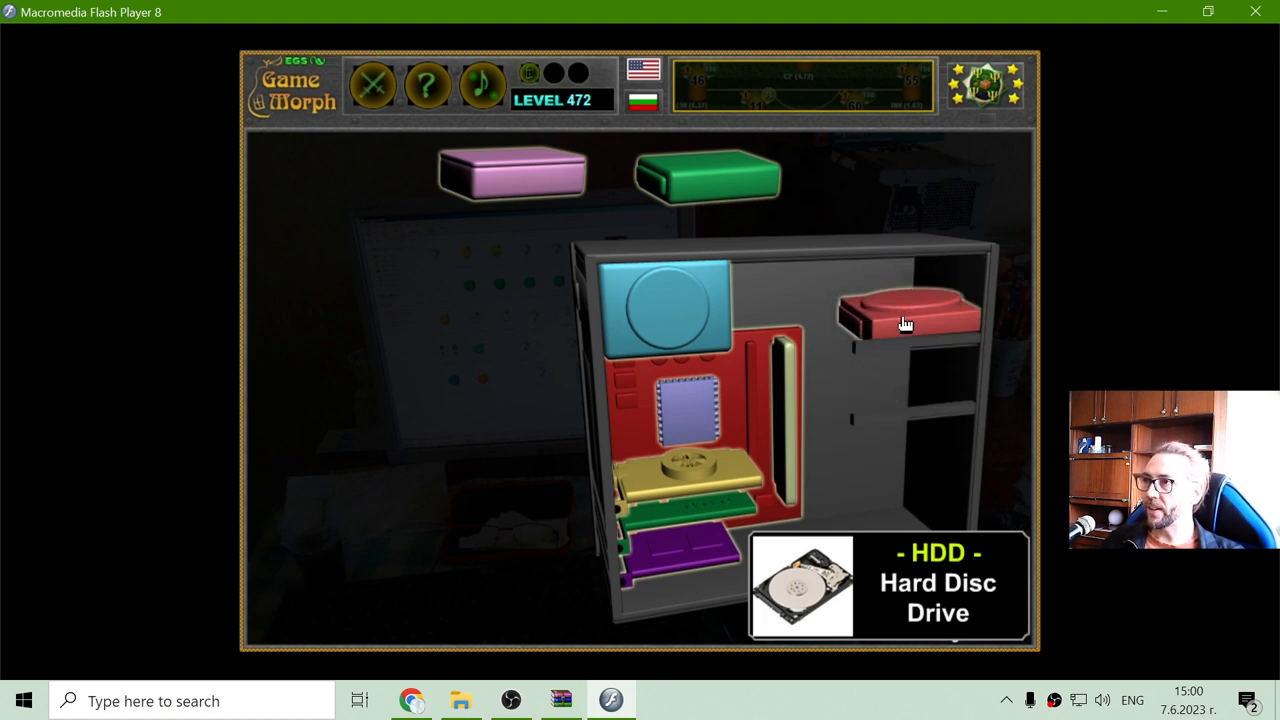
pyautogui.click(904, 324)
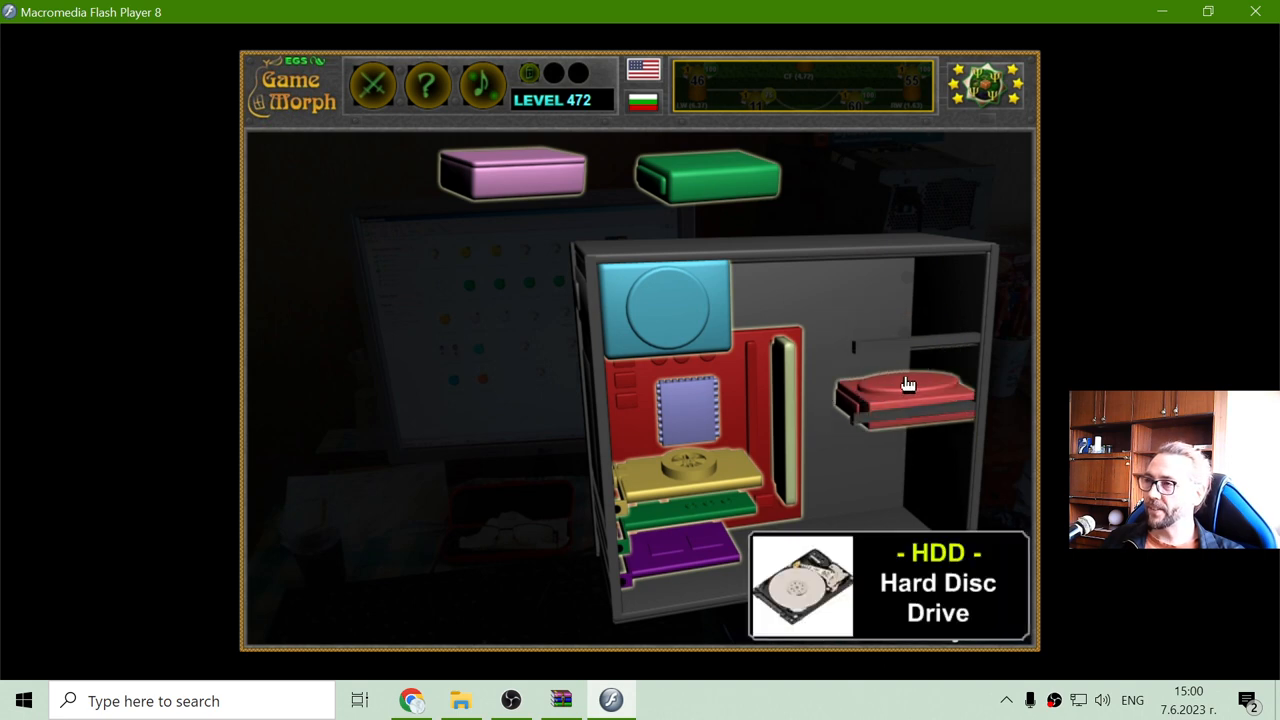
pyautogui.click(908, 400)
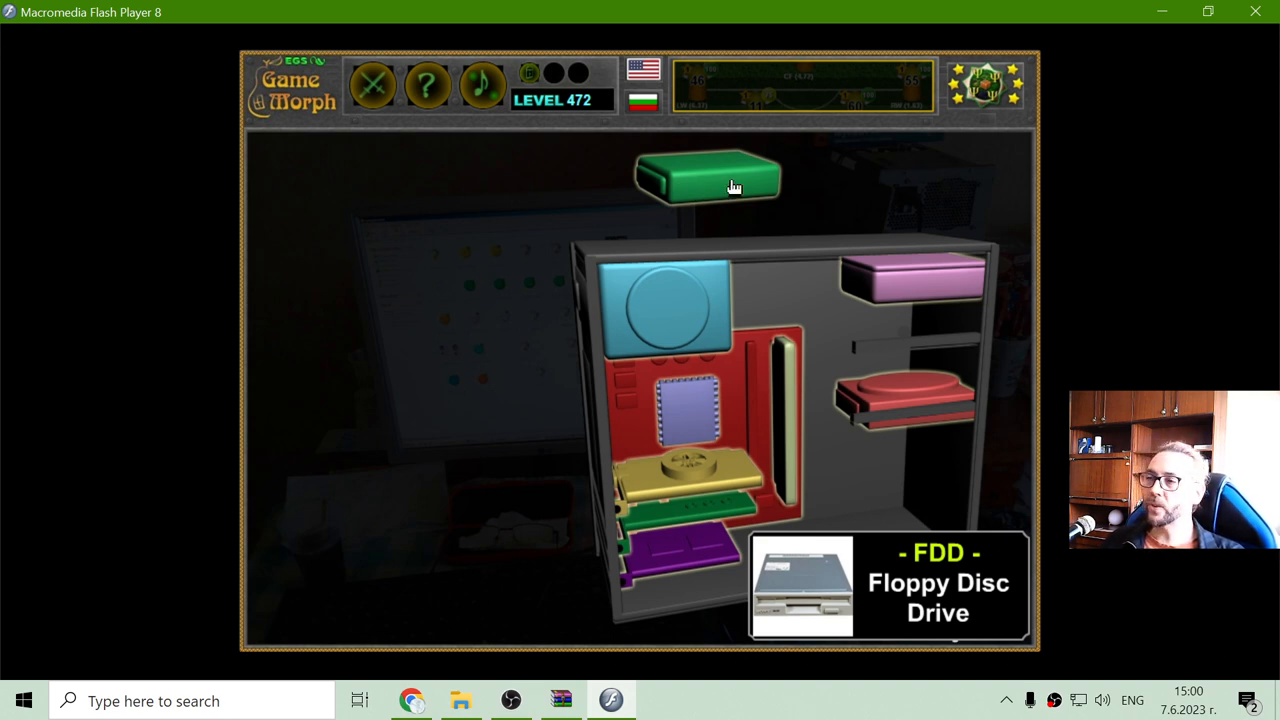
pyautogui.moveTo(710, 196)
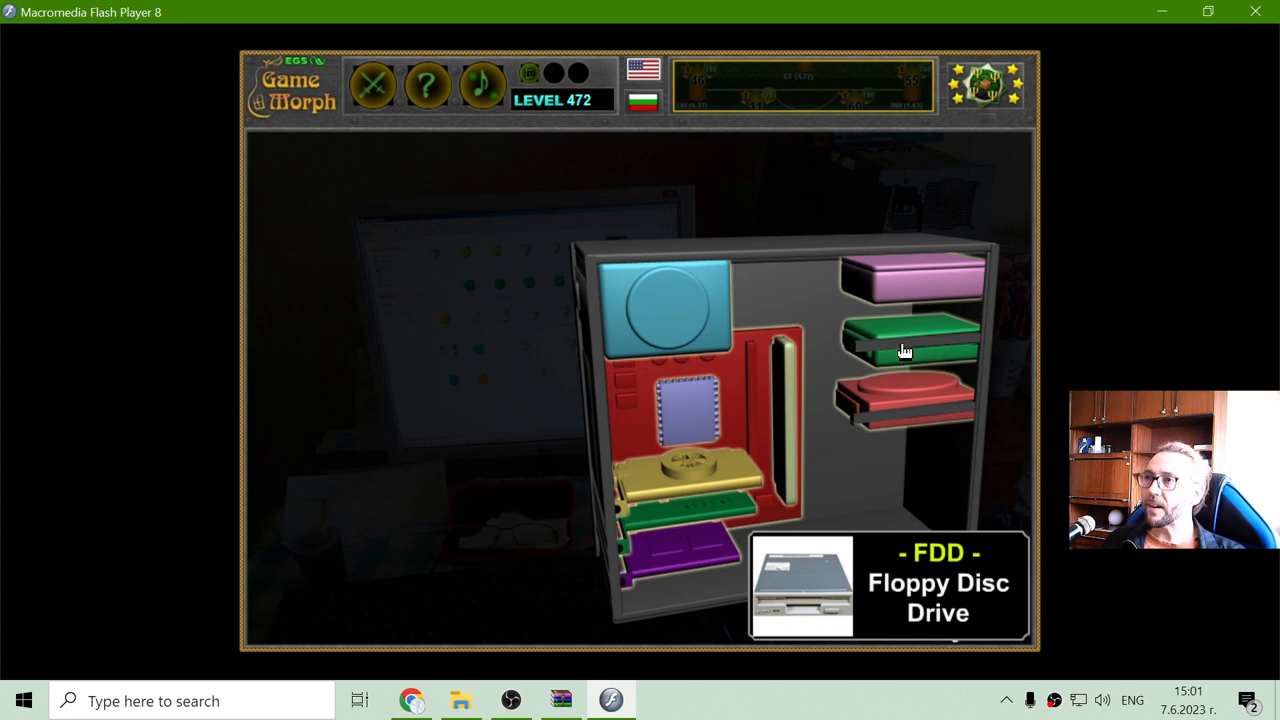
# Seat the green floppy drive in the middle bay to finish the computer, then close the Congratulations banner
pyautogui.click(904, 348)
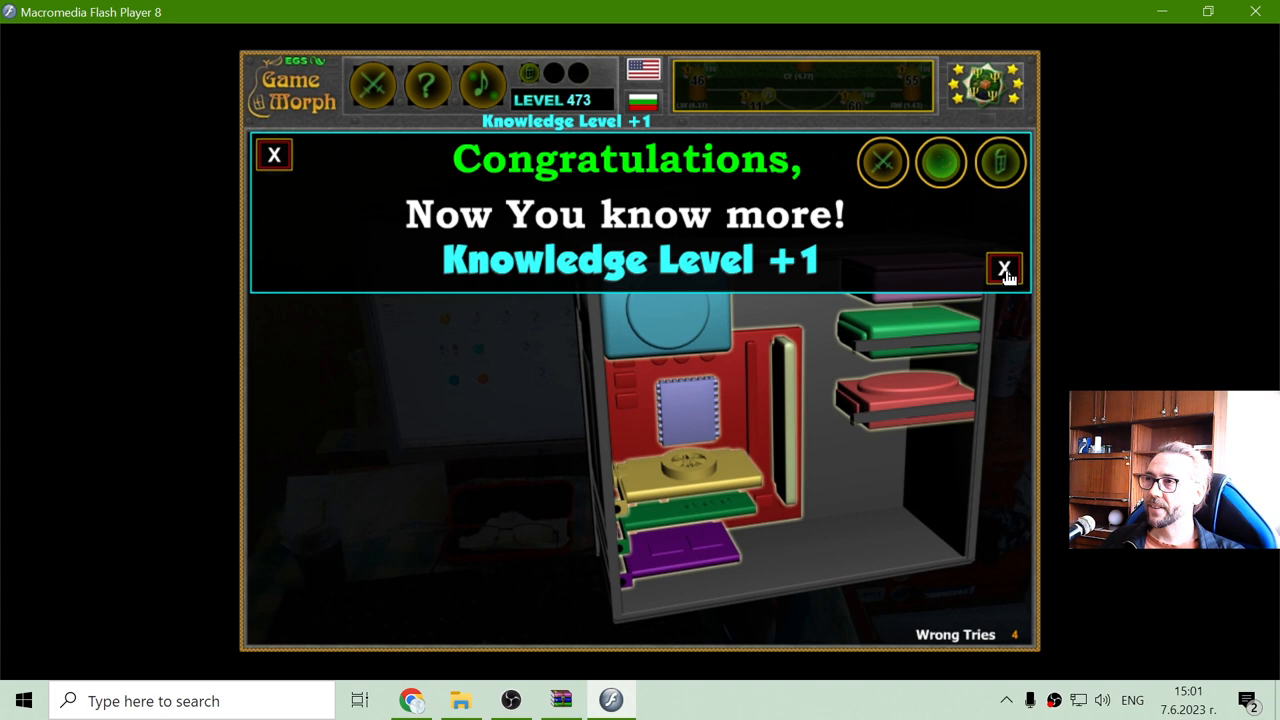
pyautogui.click(1004, 268)
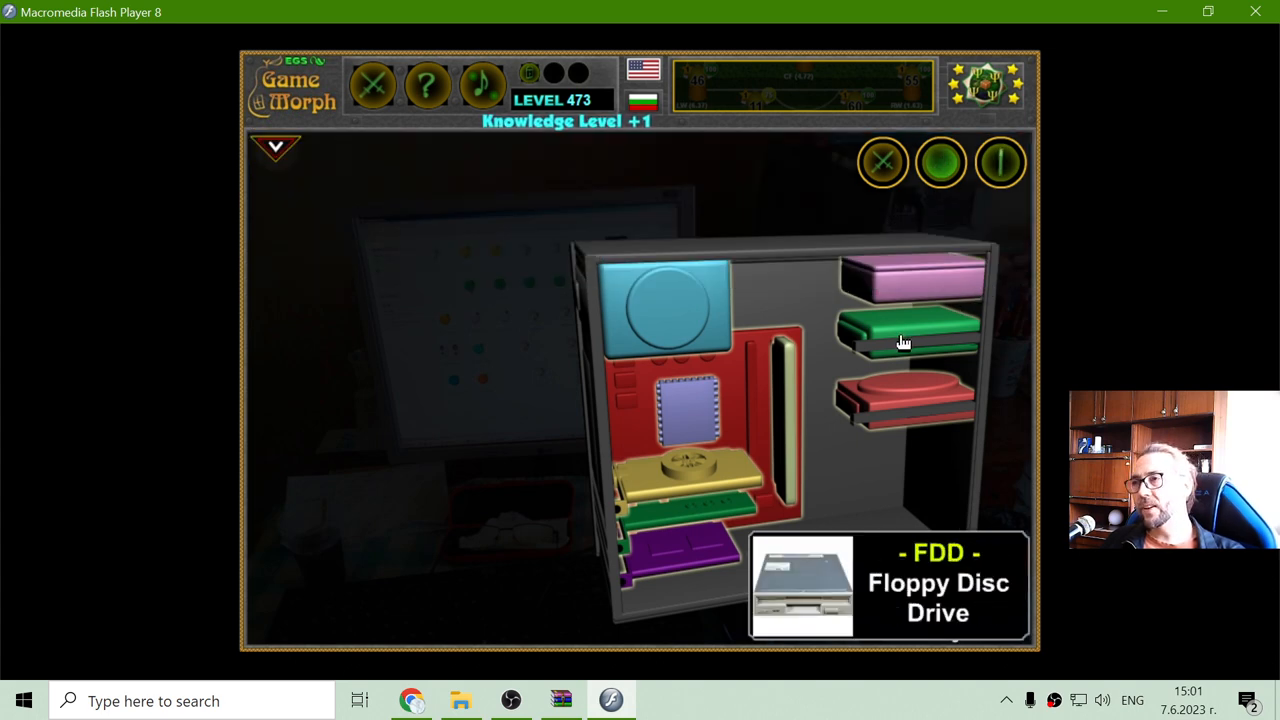